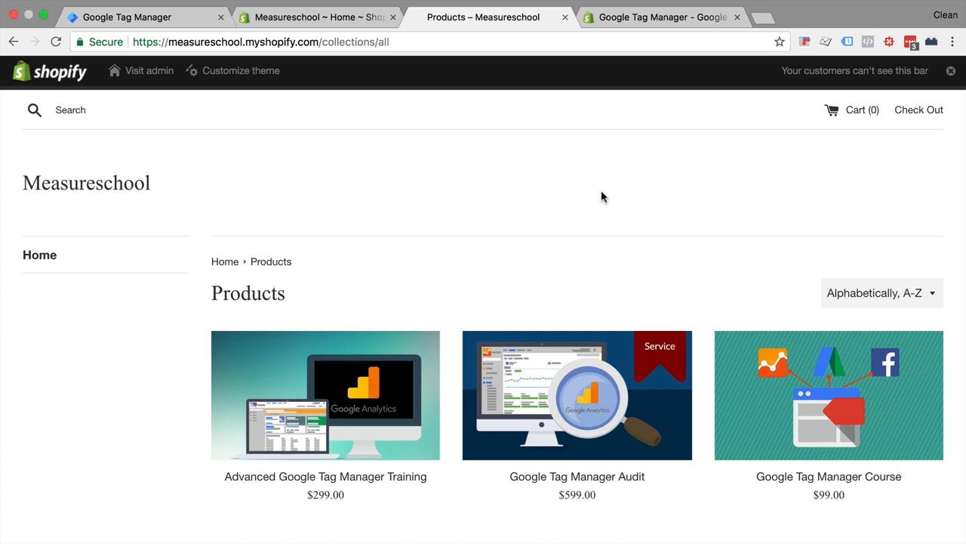
mouse_move(229, 314)
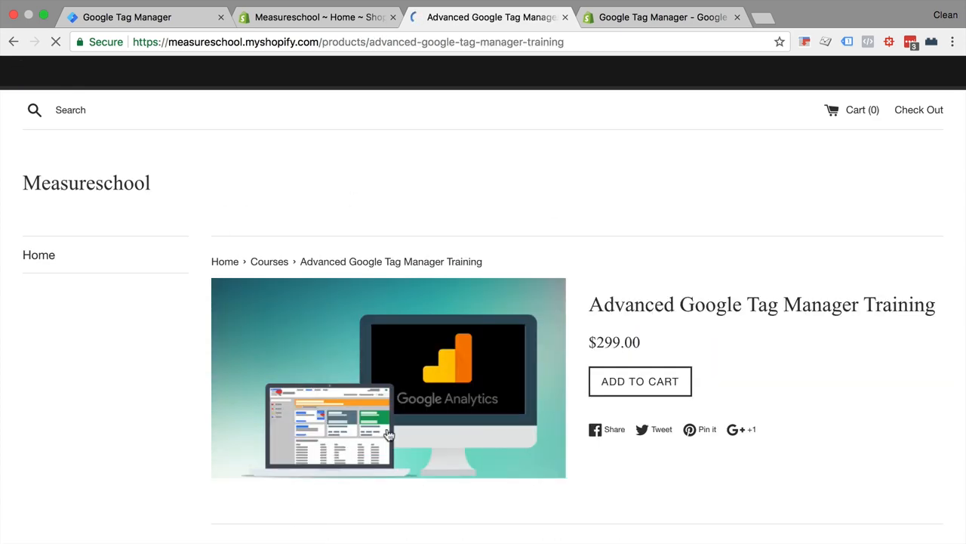
- Add the Advanced Google Tag Manager Training course ($299.00) to the cart and view the cart
click(640, 380)
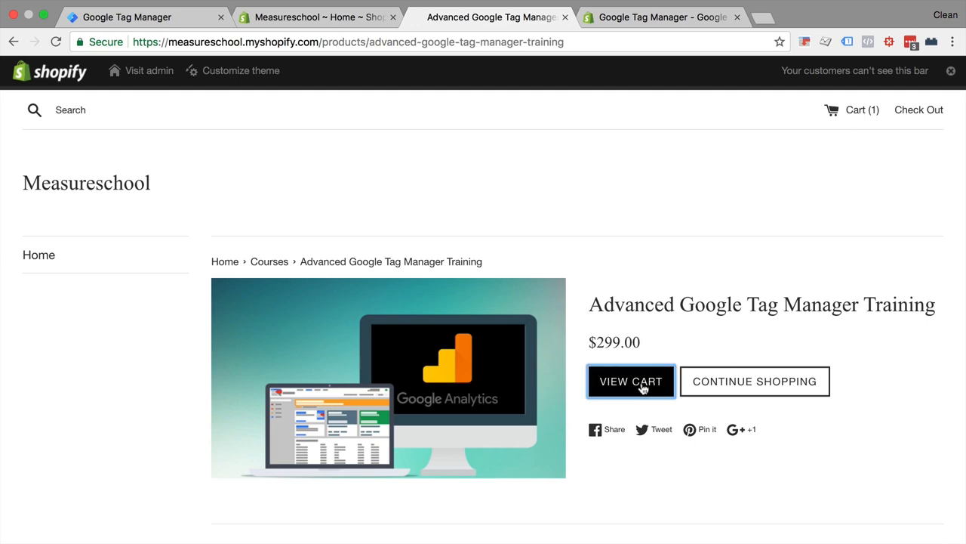
click(632, 381)
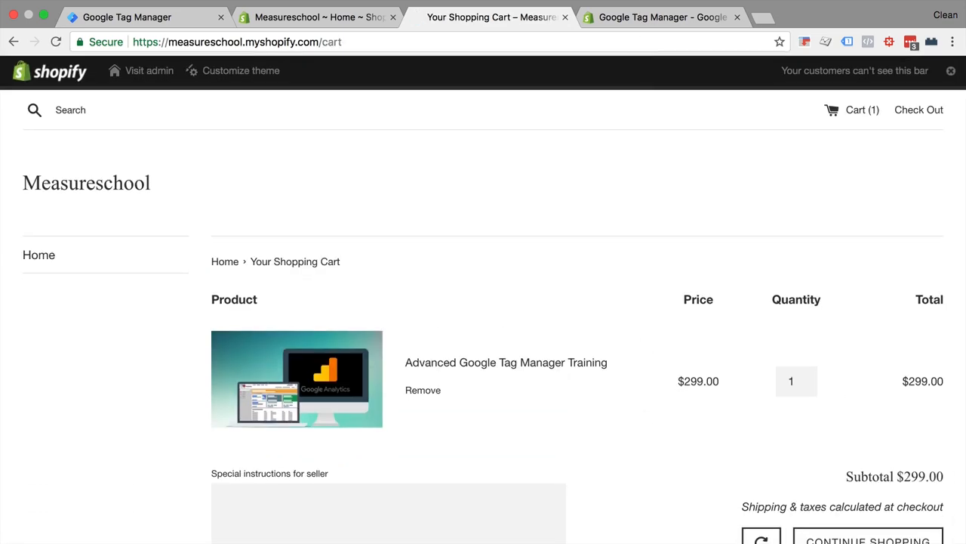
- Check Shopify's GTM help article, then go to Online Store > Themes in the admin
click(667, 16)
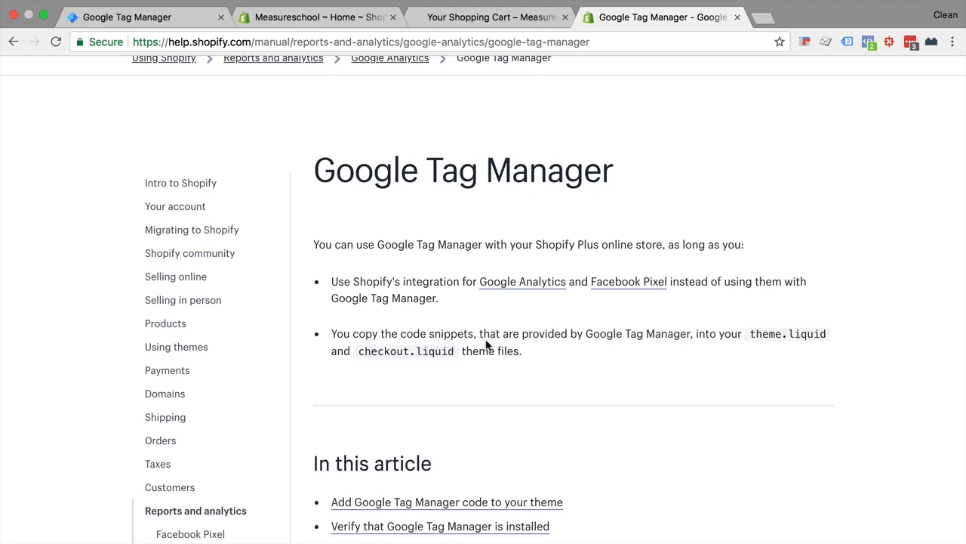
mouse_move(347, 27)
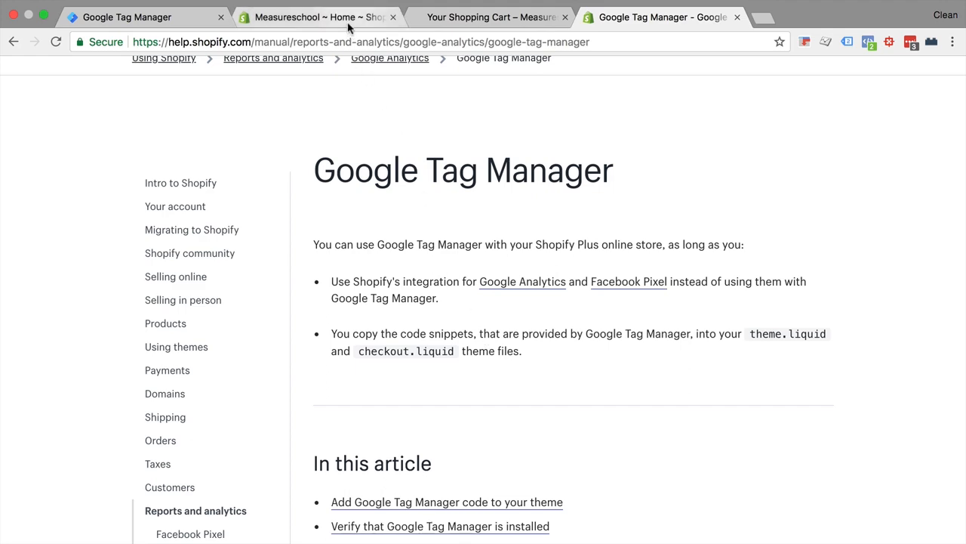
click(317, 17)
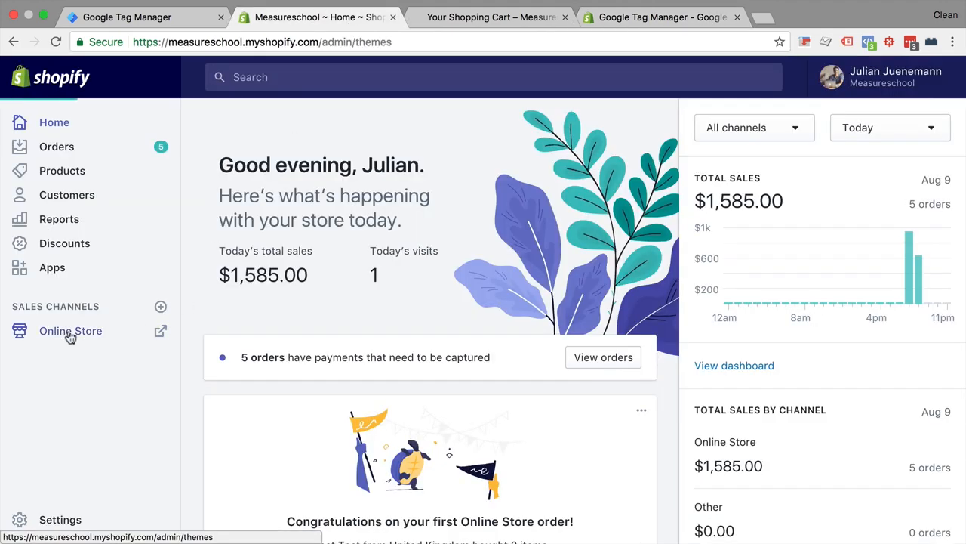
click(70, 331)
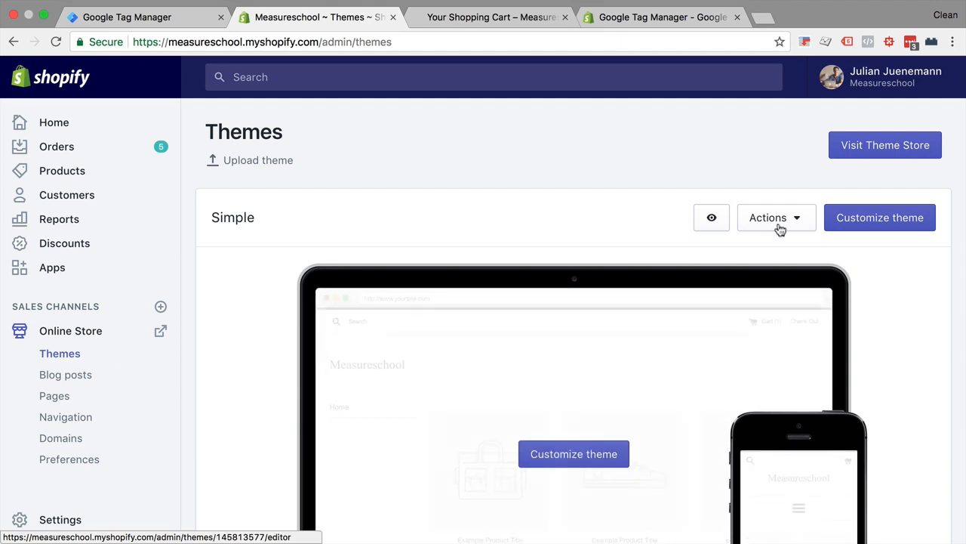
- Edit the Simple theme's code and load its theme.liquid layout file
click(777, 218)
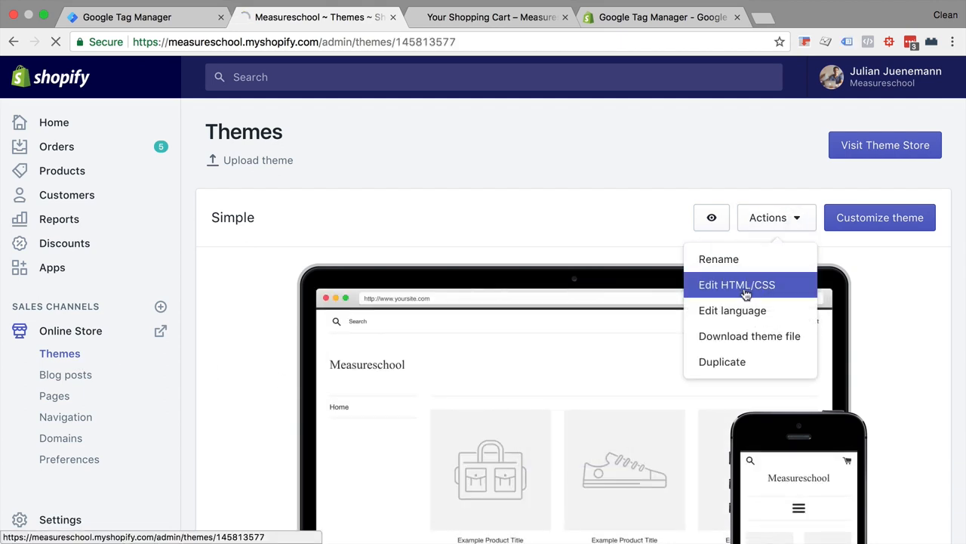
click(737, 283)
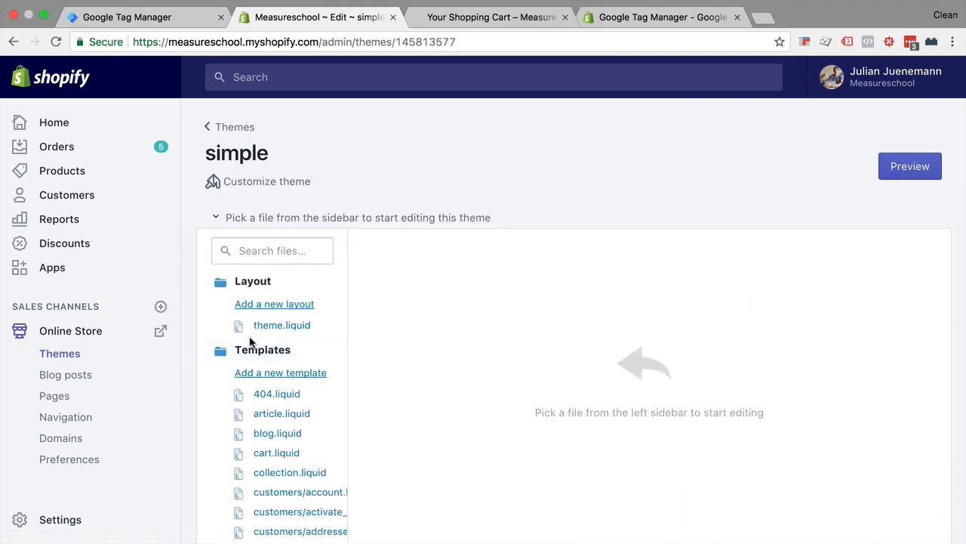
click(281, 326)
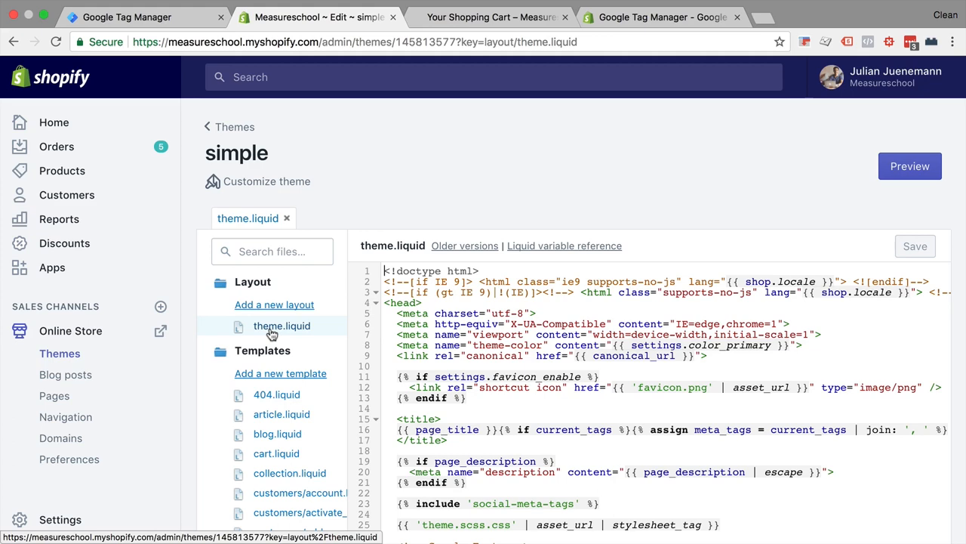
- Show the install snippets for GTM container GTM-NDN96P, then return to the cart page
click(120, 16)
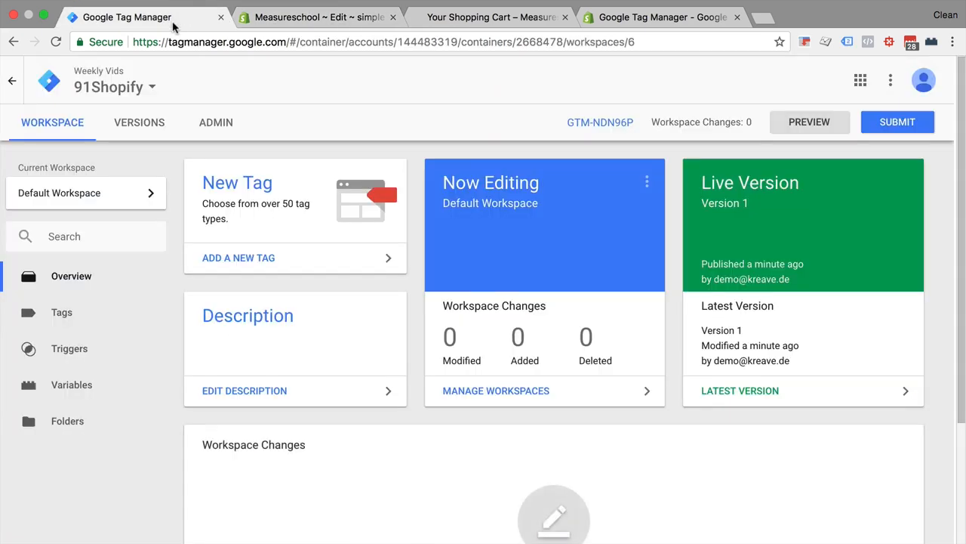
mouse_move(404, 143)
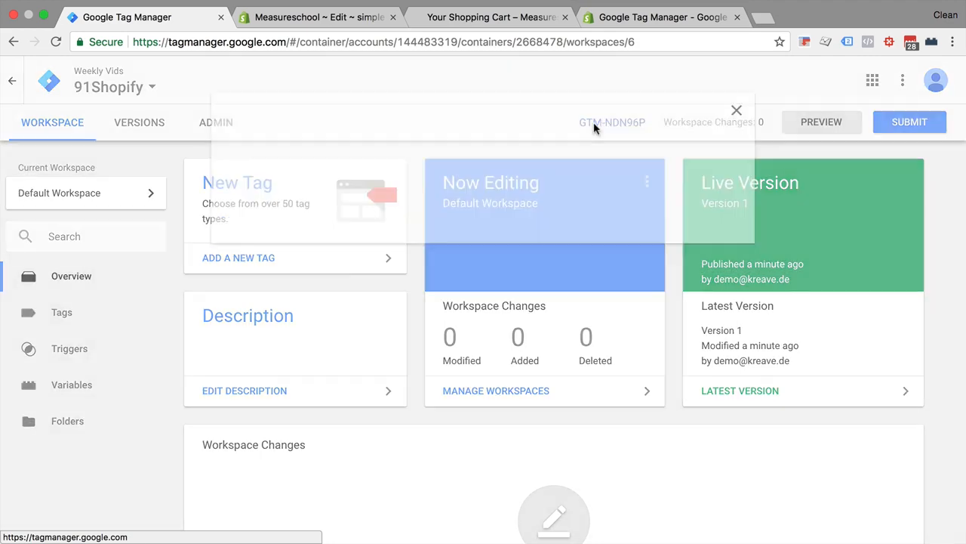
click(613, 121)
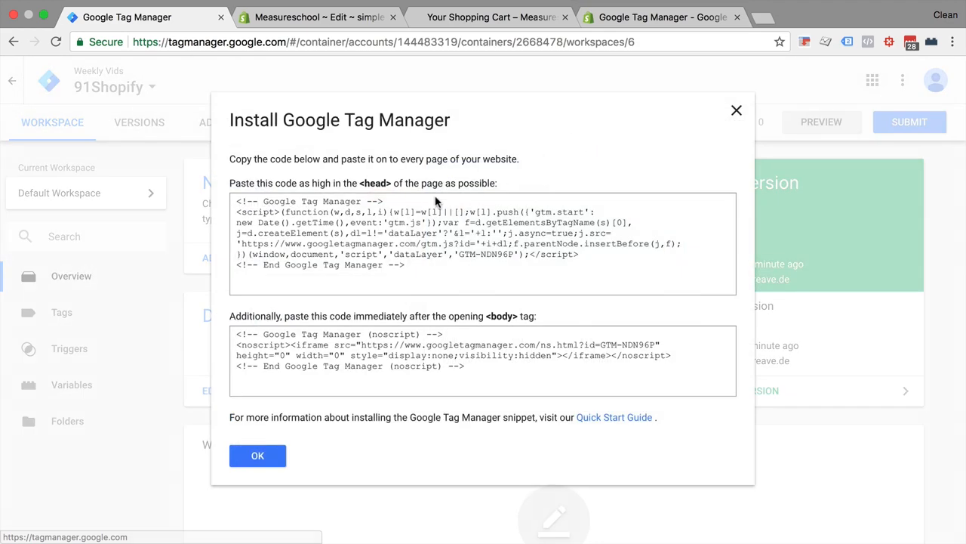
mouse_move(403, 275)
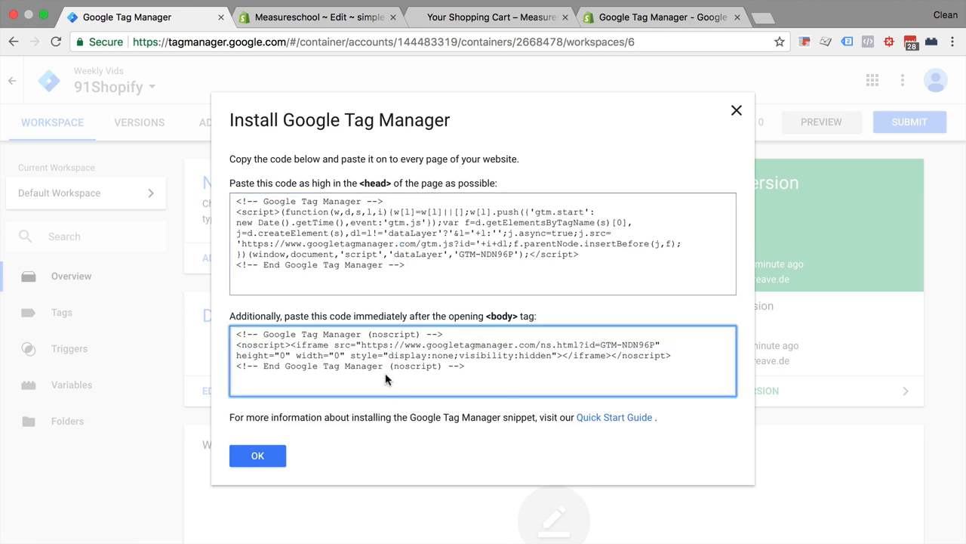
click(468, 17)
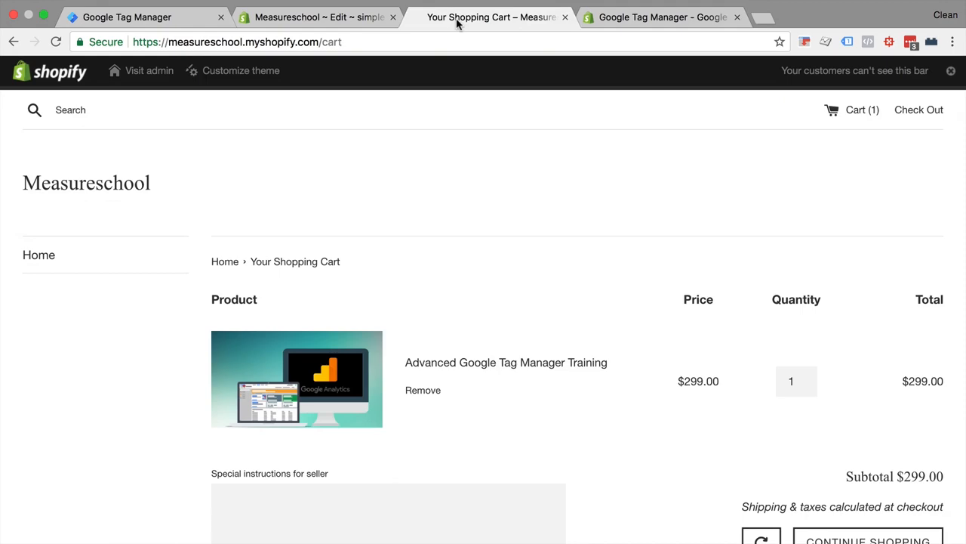
- Review theme.liquid down to the closing head and opening body tags
click(317, 17)
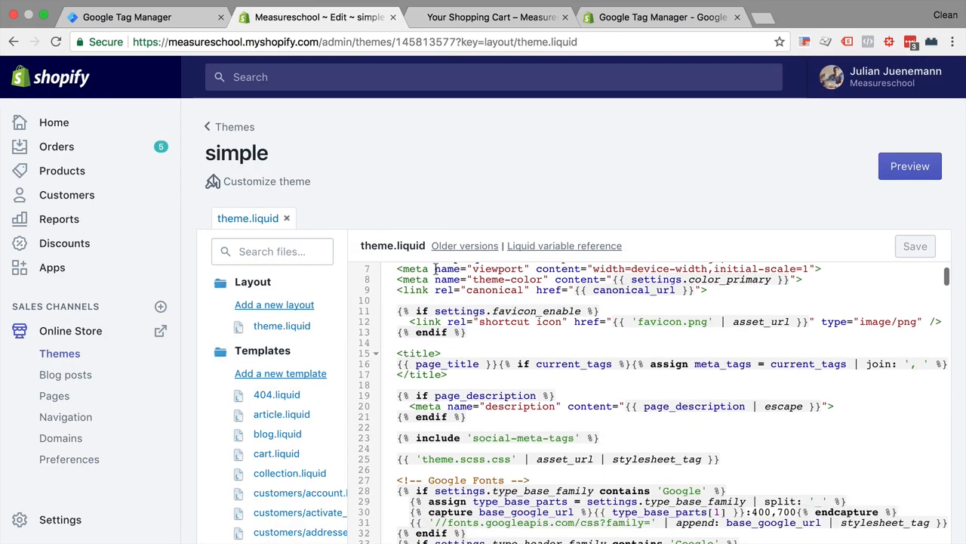
scroll(down, 3)
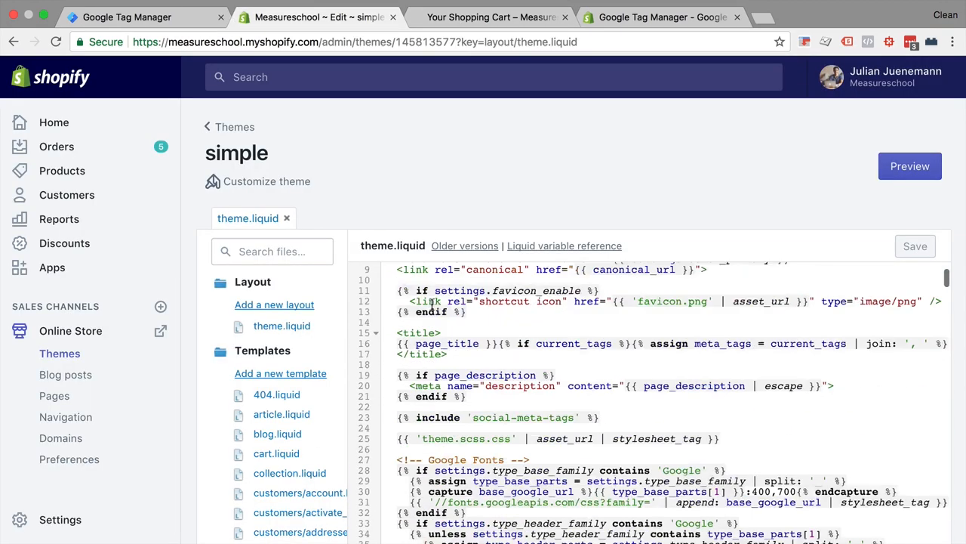
scroll(down, 3)
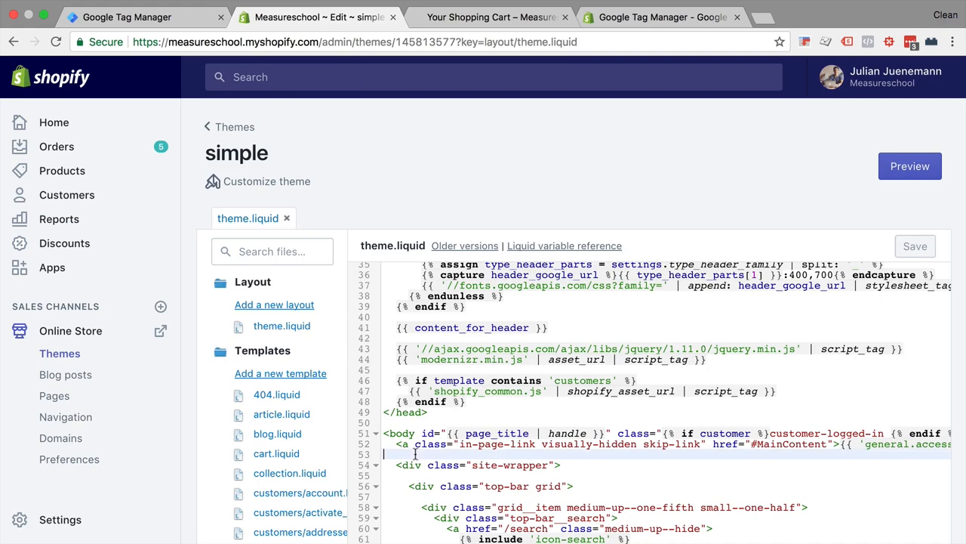
scroll(up, 3)
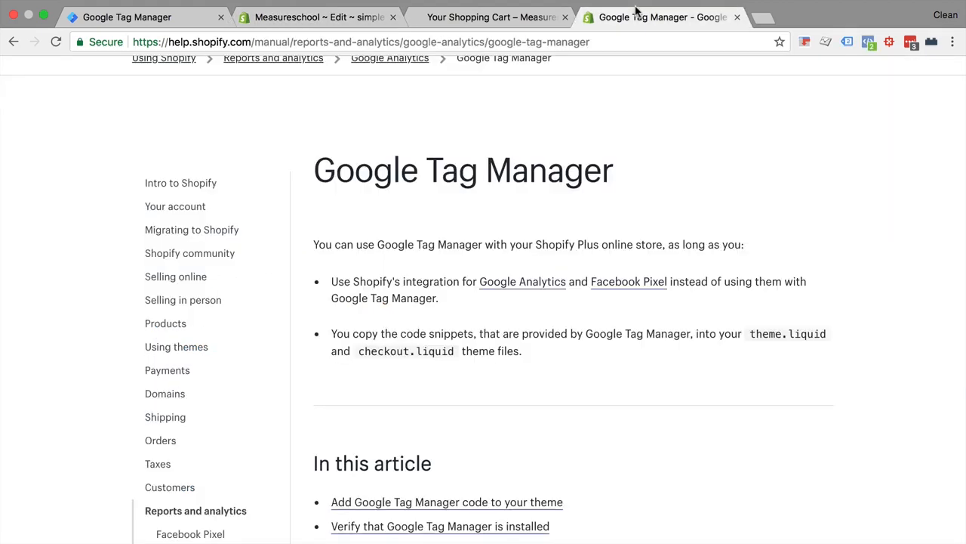
mouse_move(360, 350)
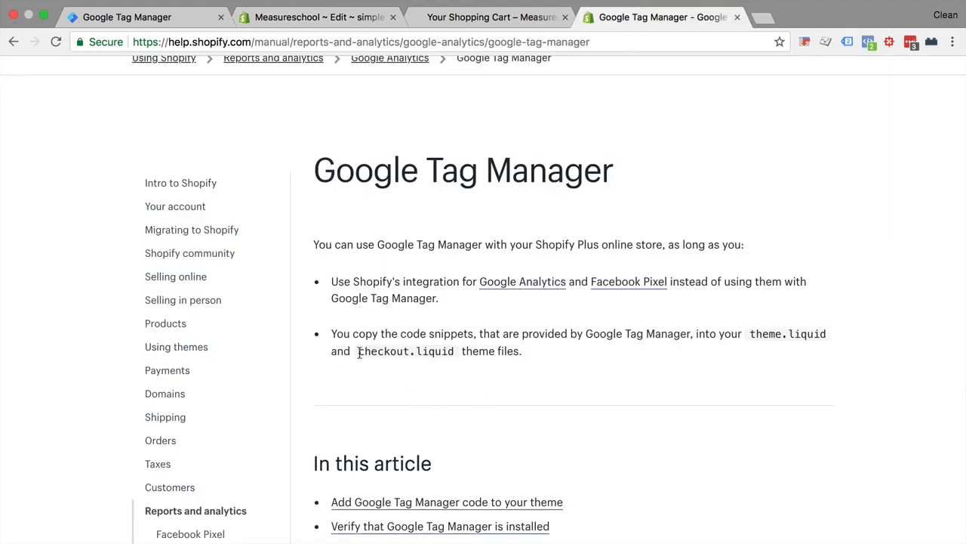
- Highlight the checkout.liquid file name in the help article's note
double_click(405, 350)
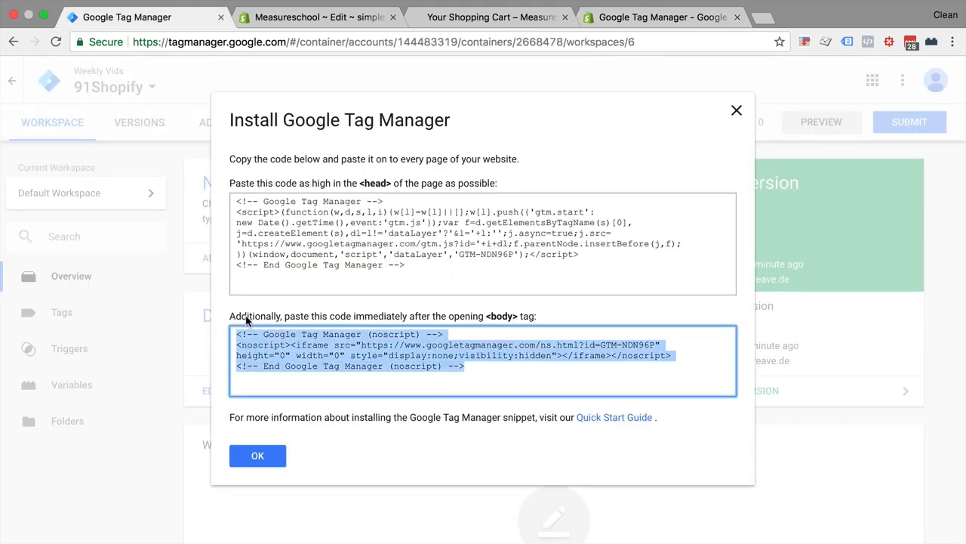
- Paste the GTM noscript snippet right after the opening body tag in theme.liquid and save
click(491, 16)
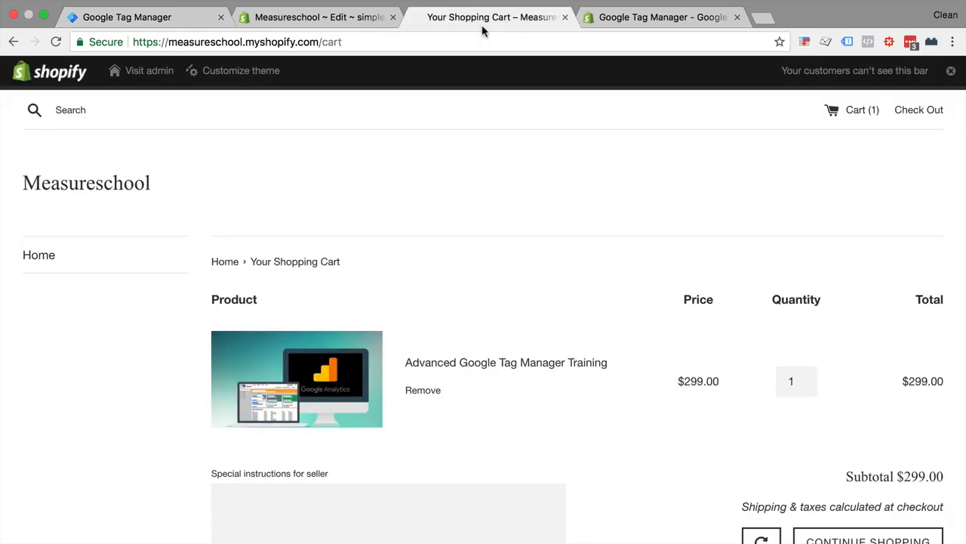
click(318, 16)
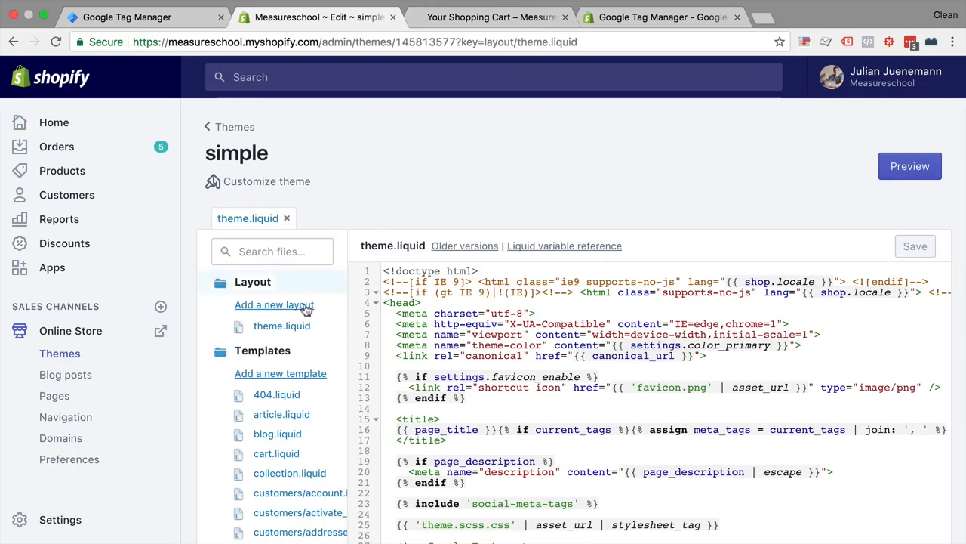
scroll(down, 3)
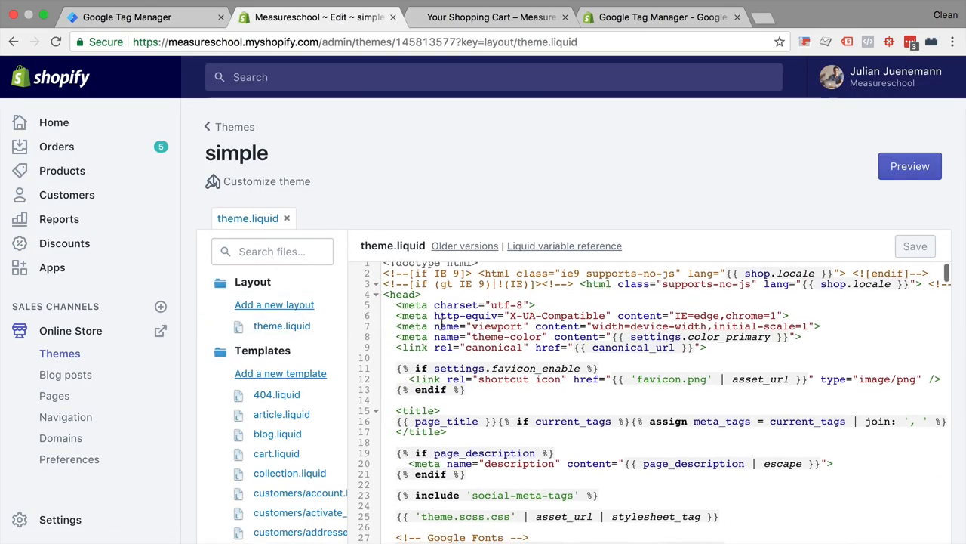
scroll(down, 3)
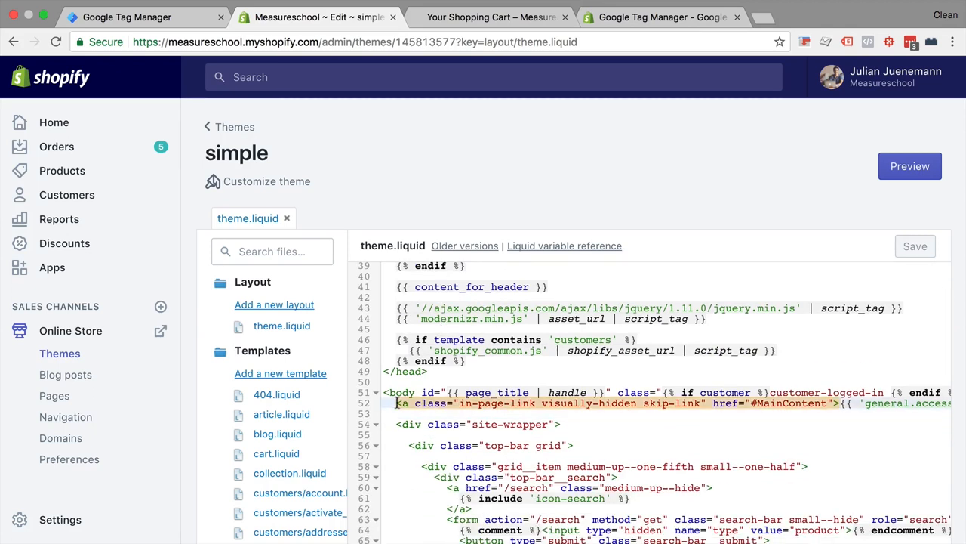
key(Enter)
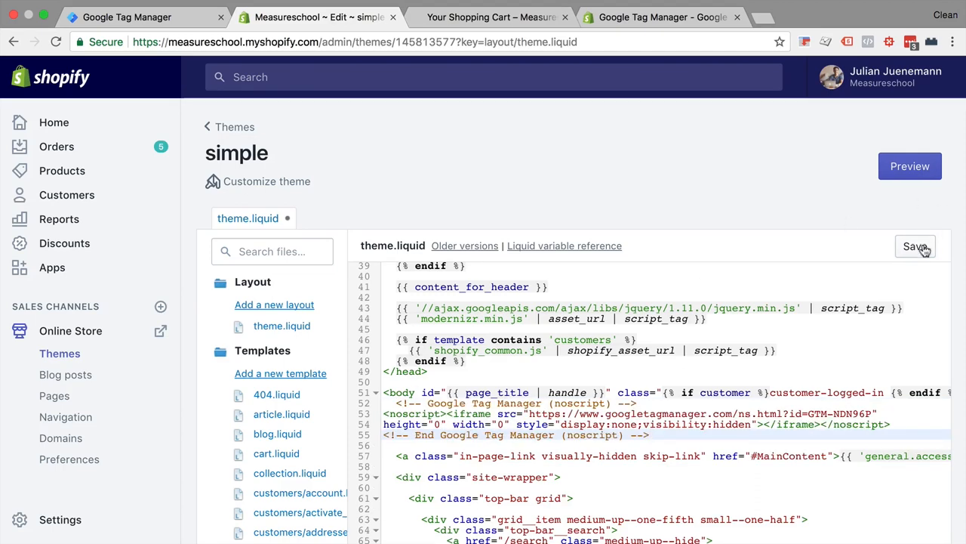
click(915, 246)
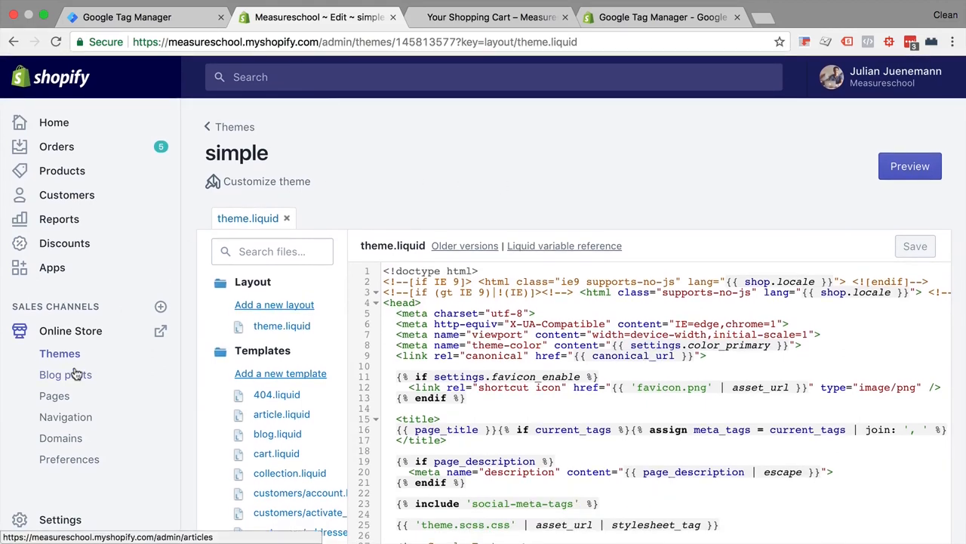
- Go to Online Store > Preferences and reveal the additional Google Analytics JavaScript box
click(69, 459)
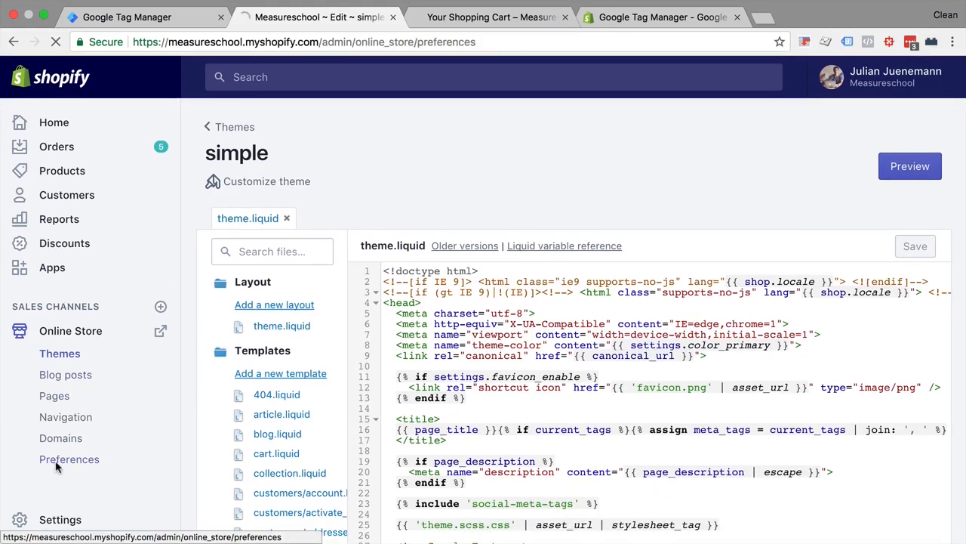
click(70, 459)
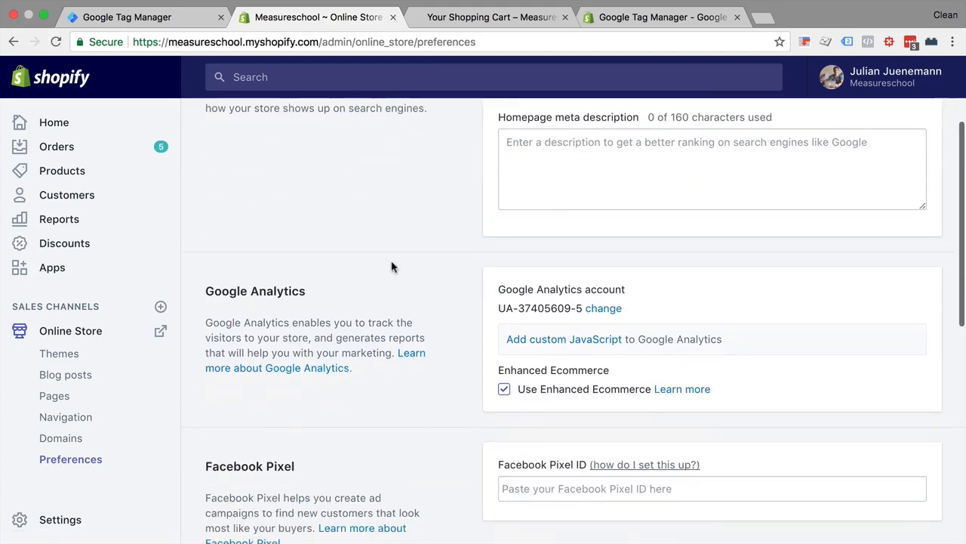
mouse_move(525, 345)
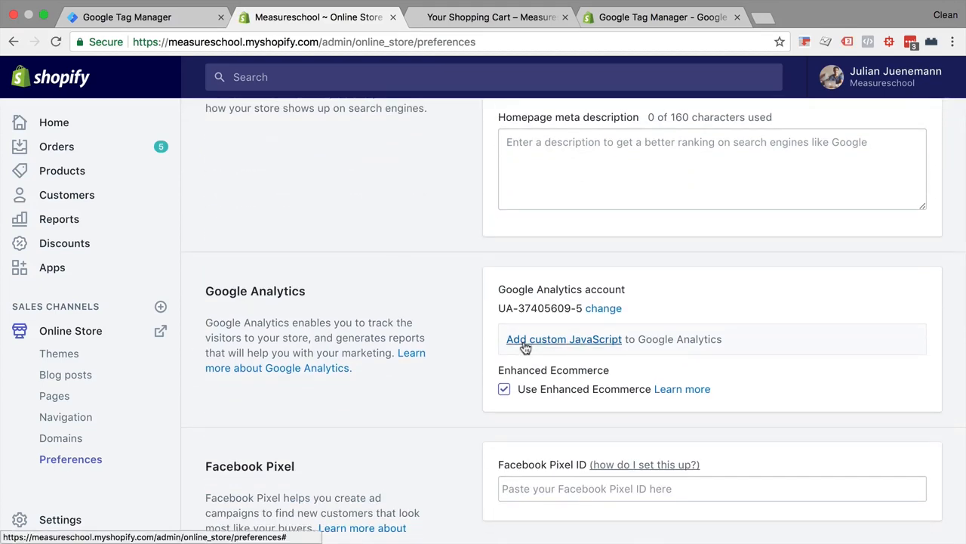
click(564, 339)
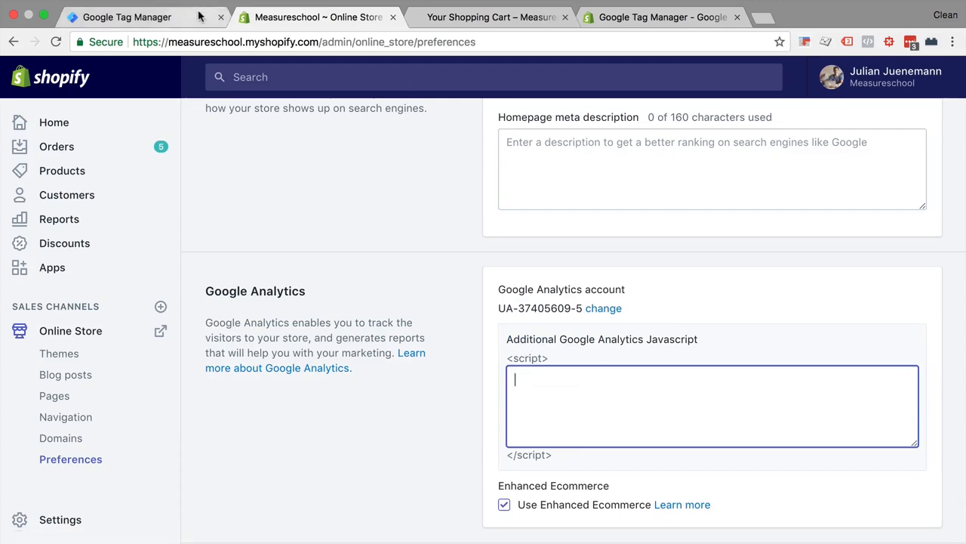
- Copy the GTM head snippet into the custom JavaScript preference and save it
click(129, 16)
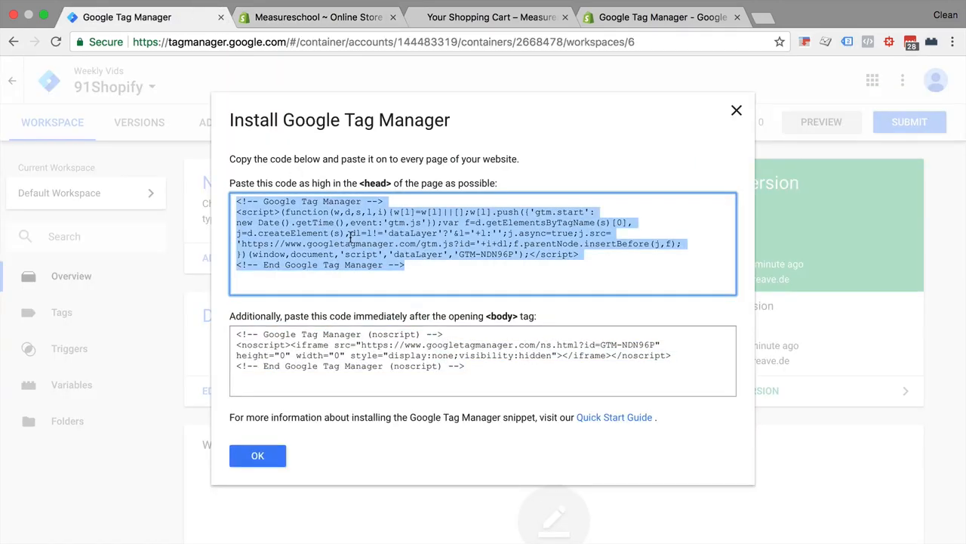
click(325, 16)
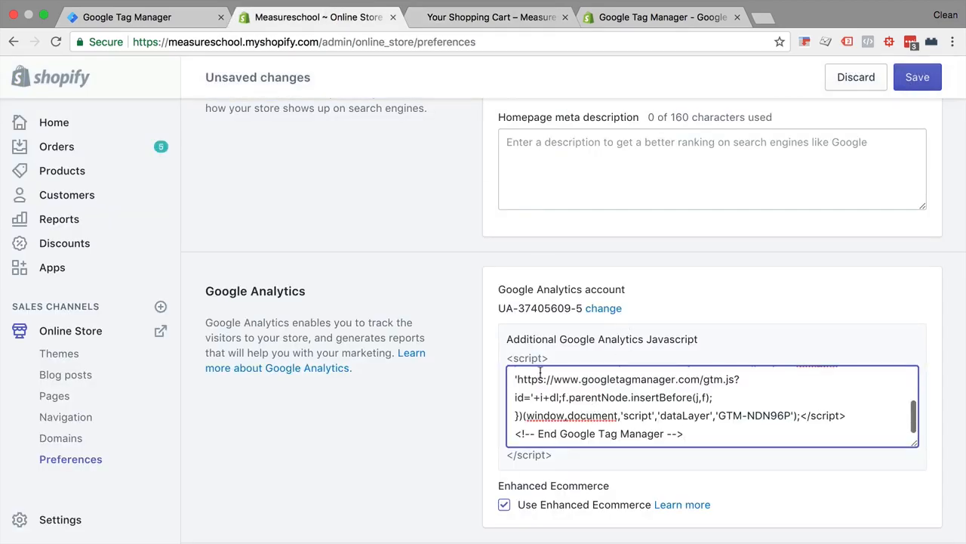
mouse_move(631, 453)
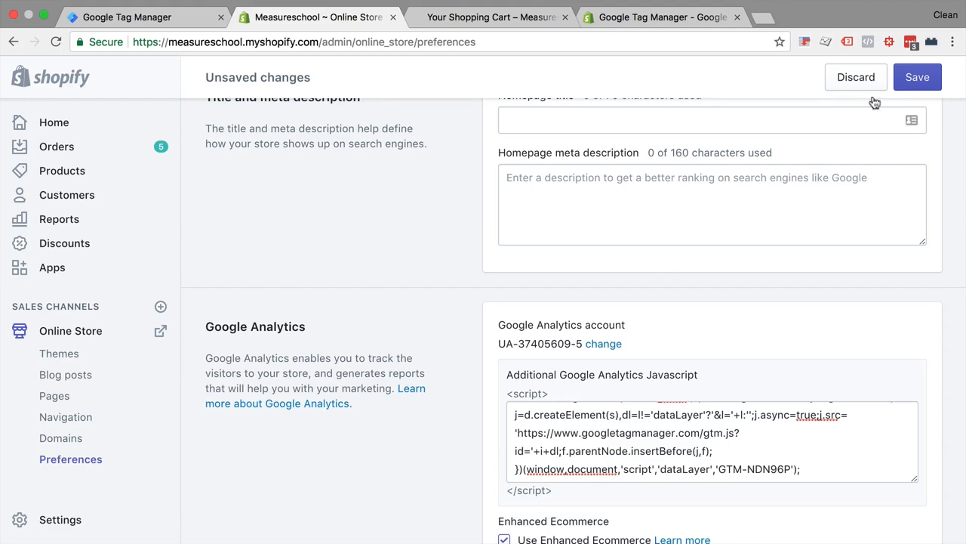
click(938, 77)
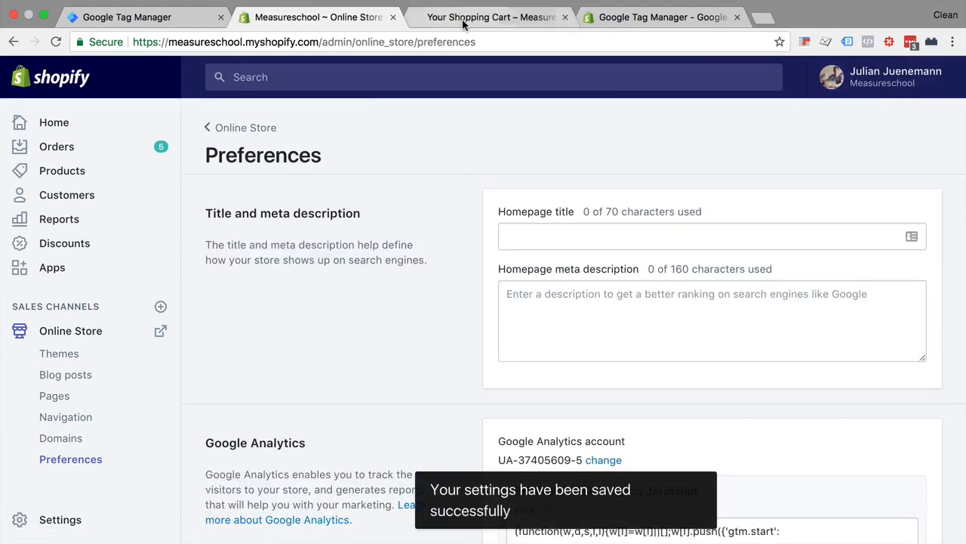
click(486, 17)
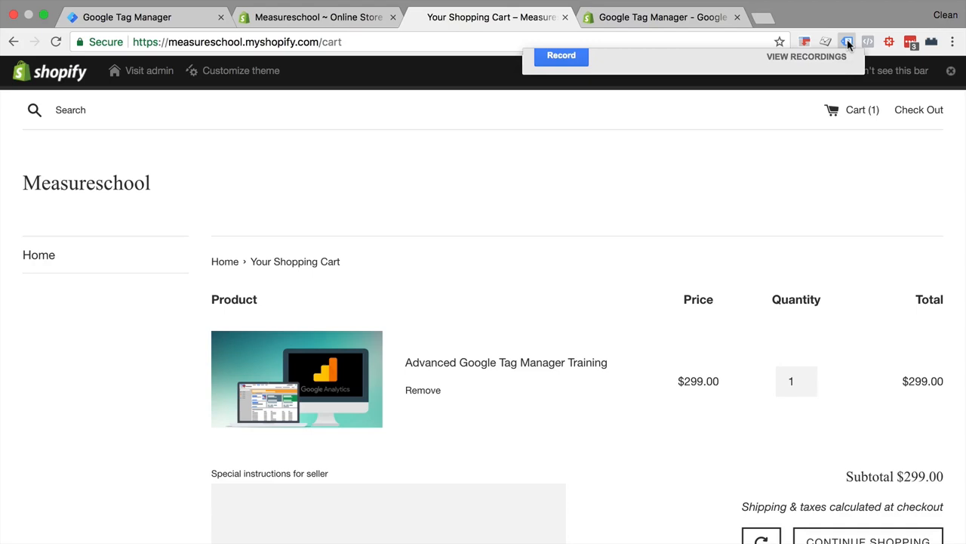
click(848, 43)
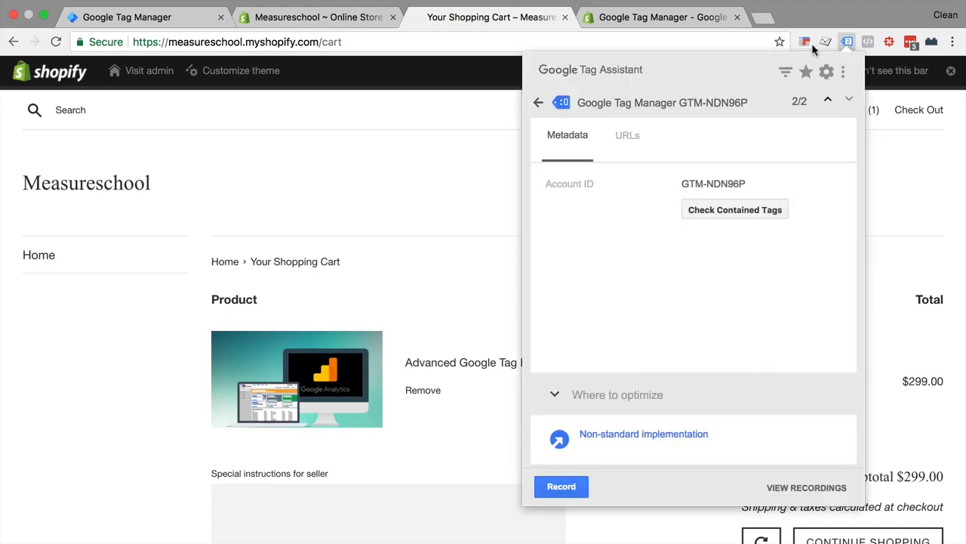
click(538, 102)
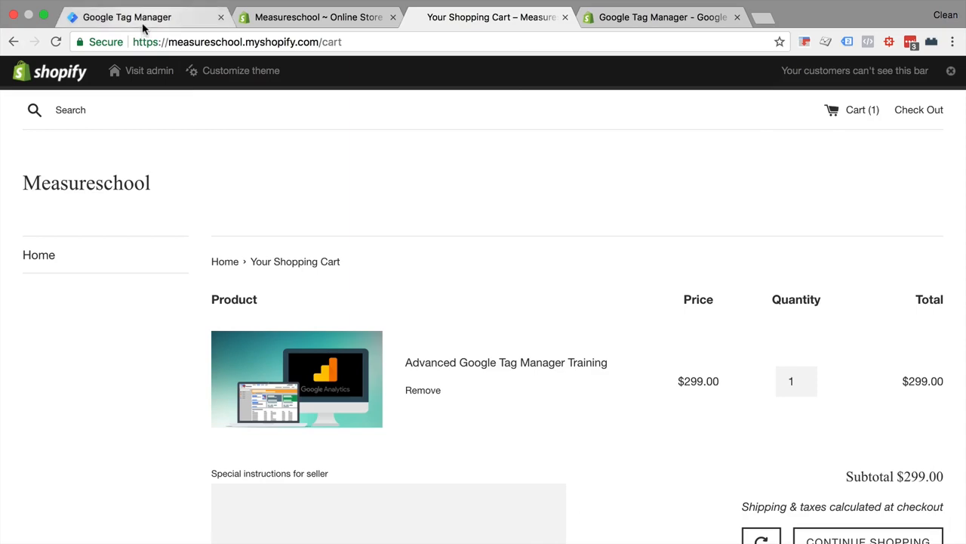
- Start GTM preview mode and reload the store to see the debug panel
click(136, 16)
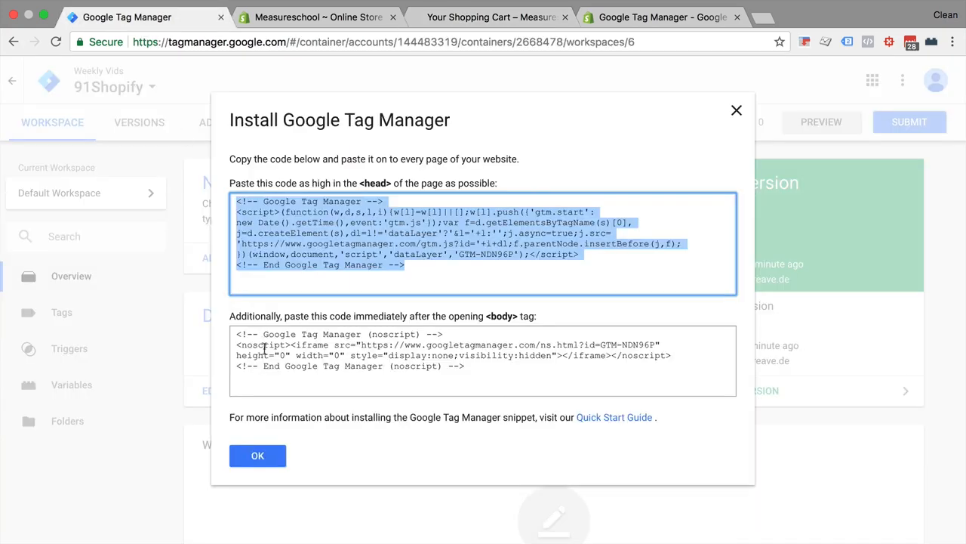
click(257, 456)
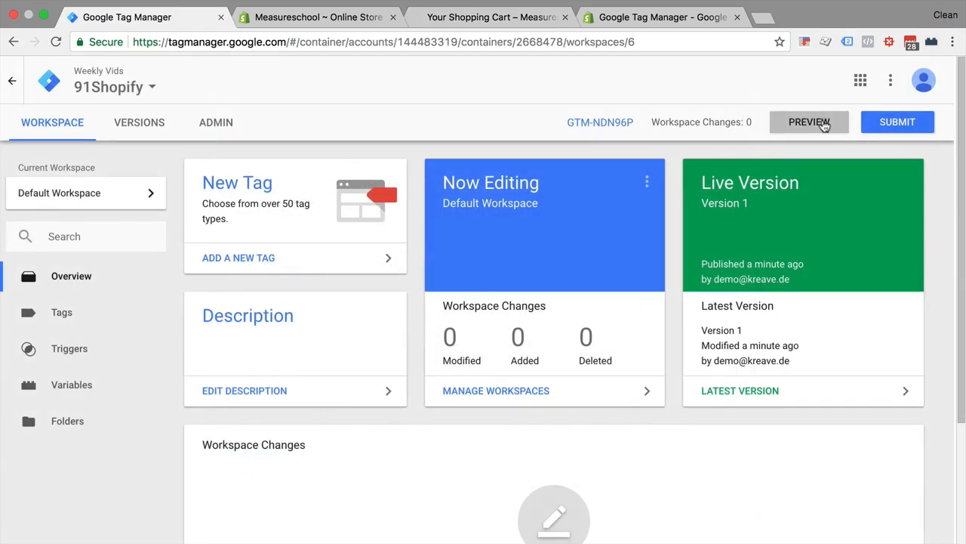
click(325, 16)
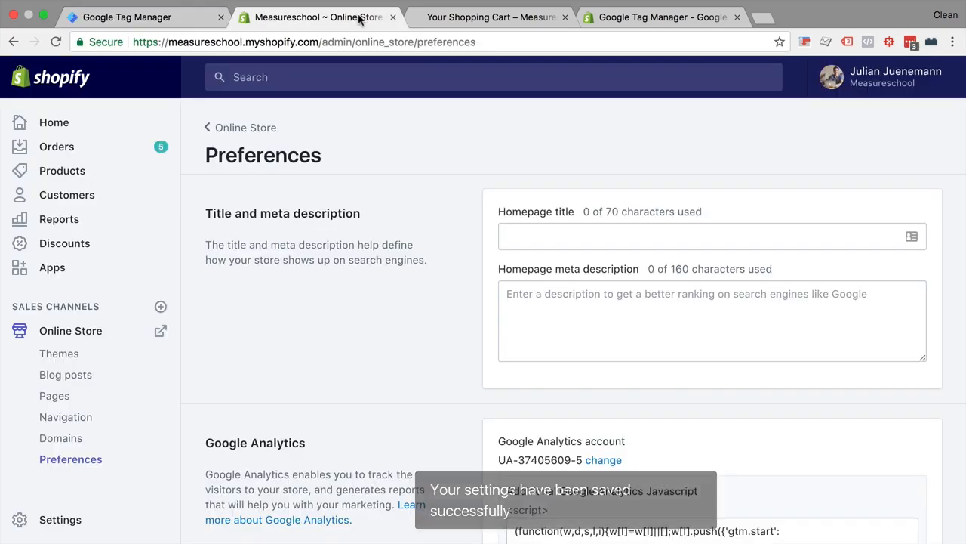
click(498, 17)
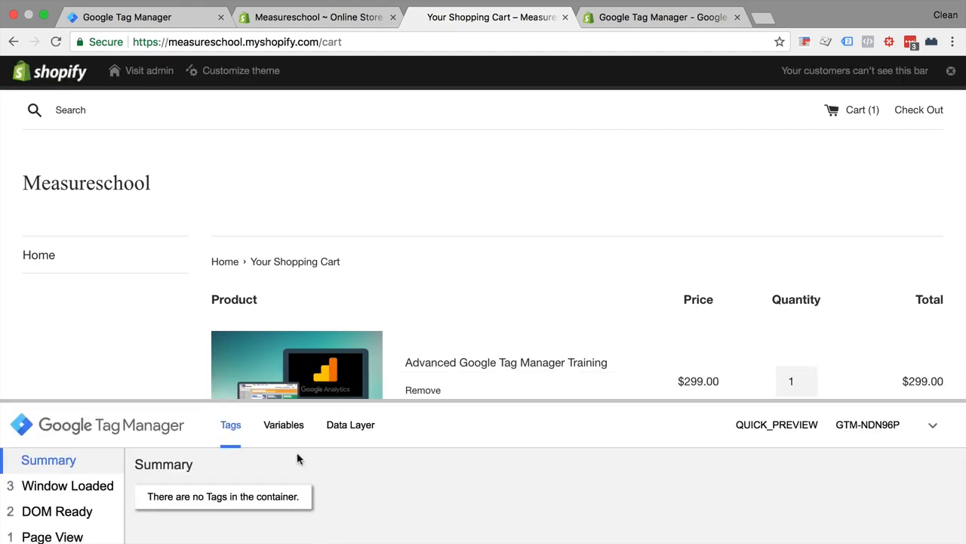
scroll(down, 3)
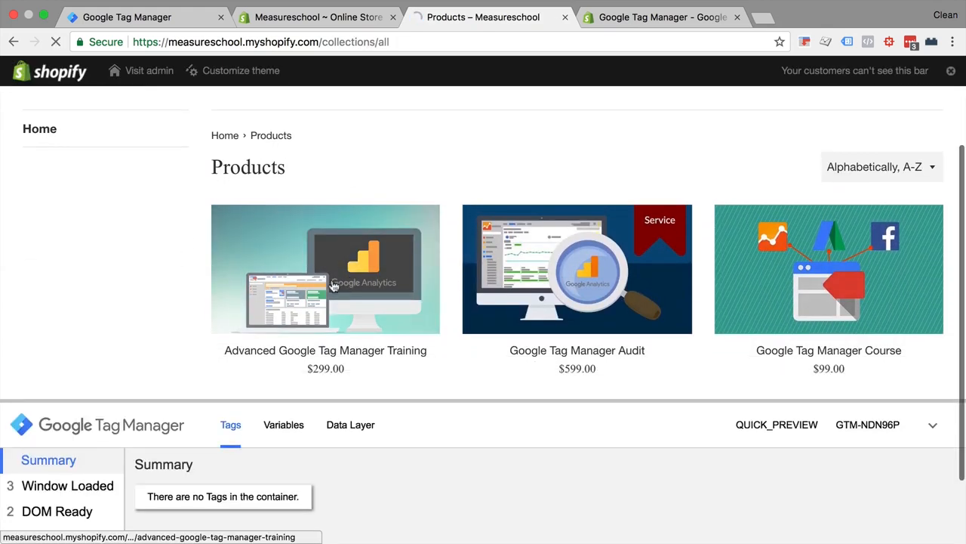
- Add a second training course to the cart and proceed to checkout
click(335, 283)
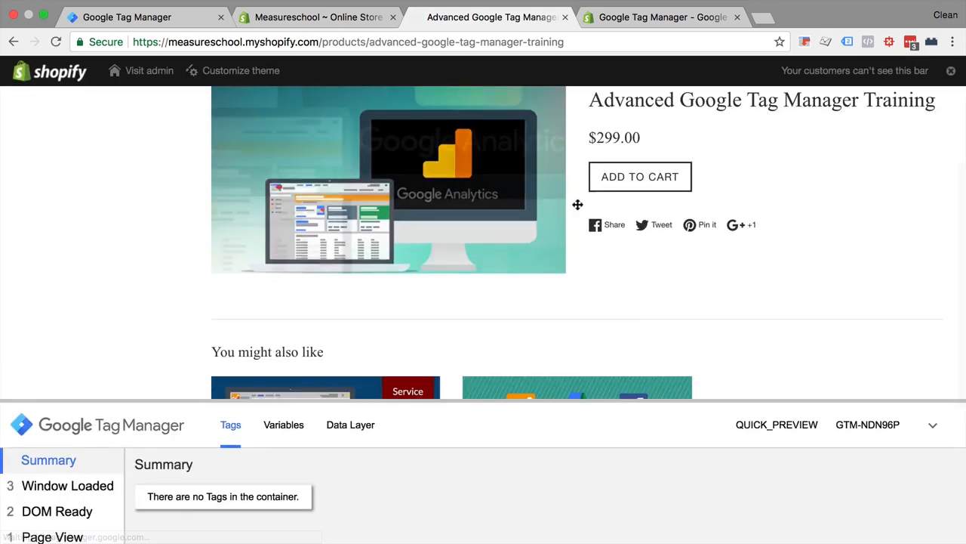
click(640, 176)
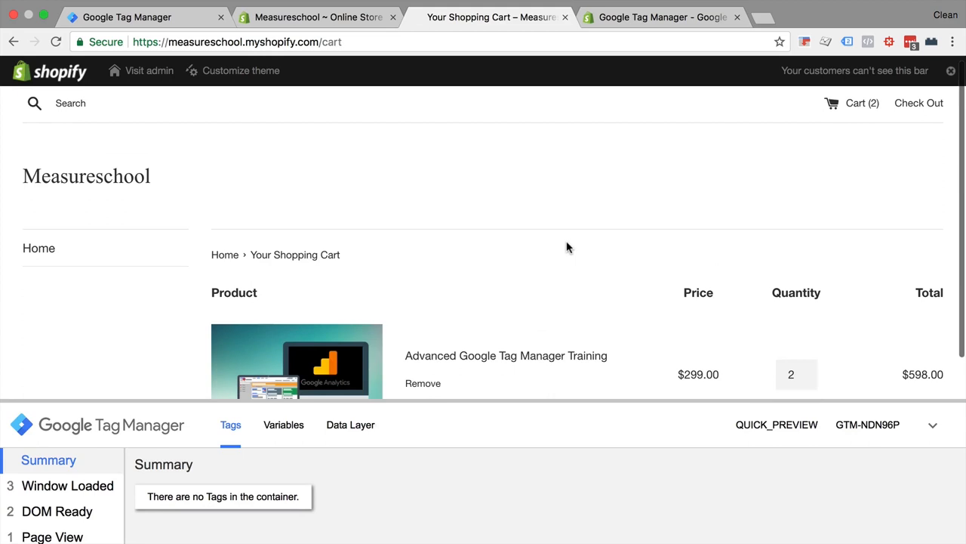
click(895, 333)
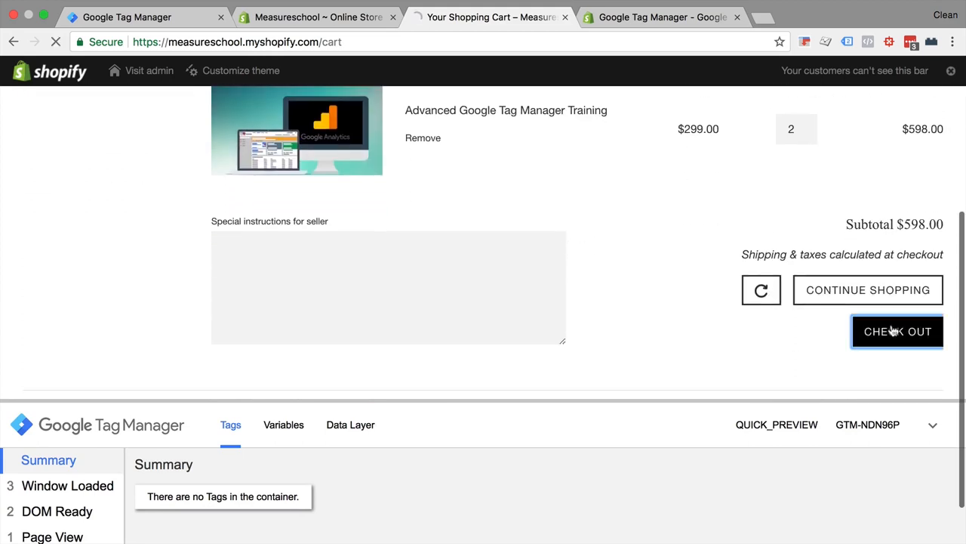
- Continue to the shipping method and complete test order #1006
click(897, 333)
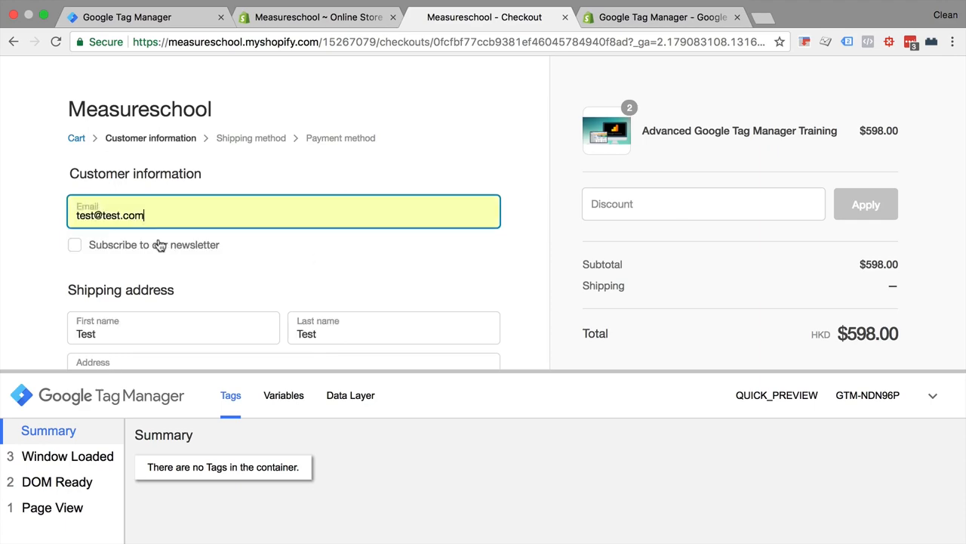
scroll(down, 3)
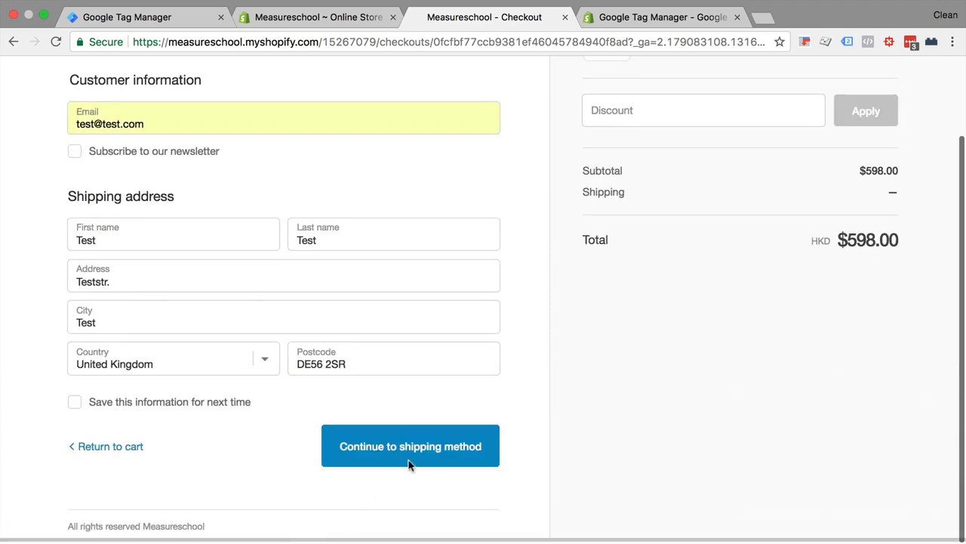
click(410, 445)
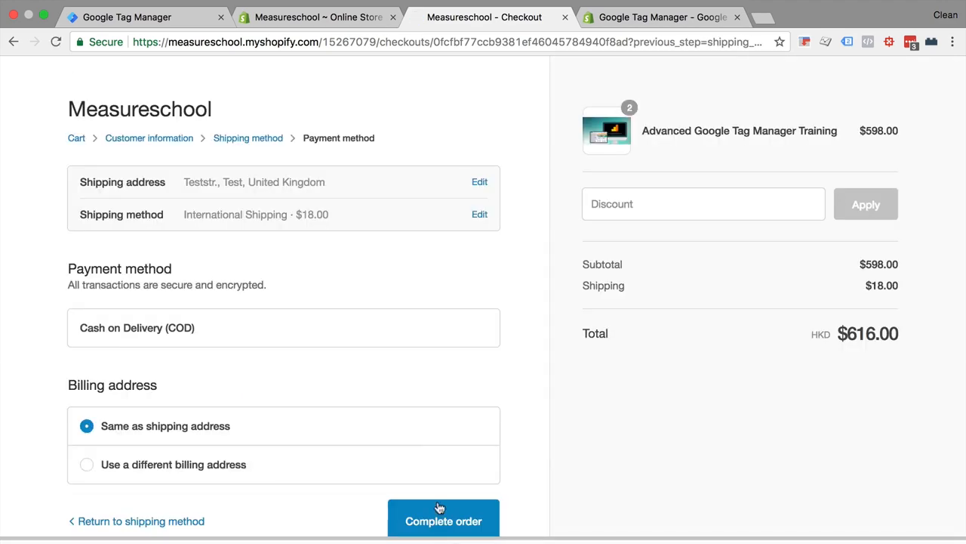
click(447, 518)
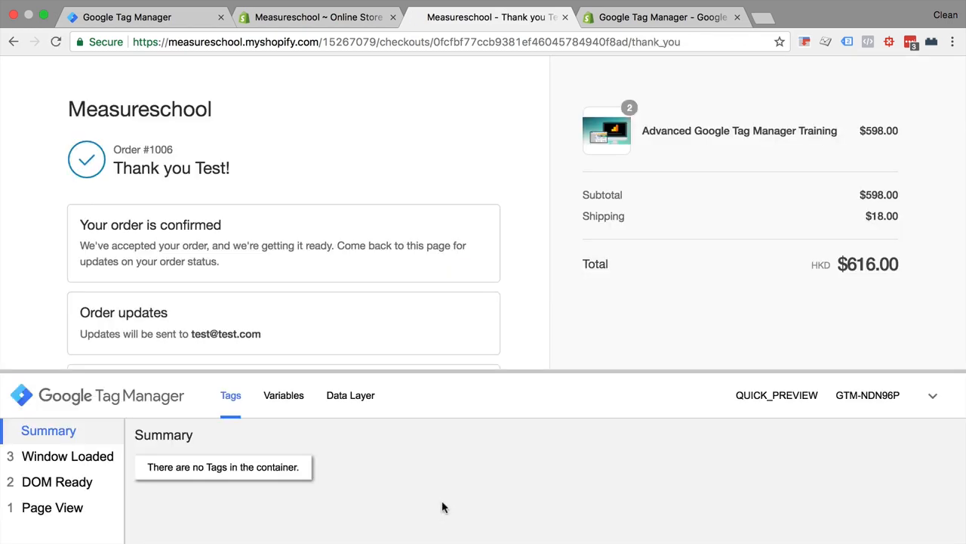
mouse_move(593, 380)
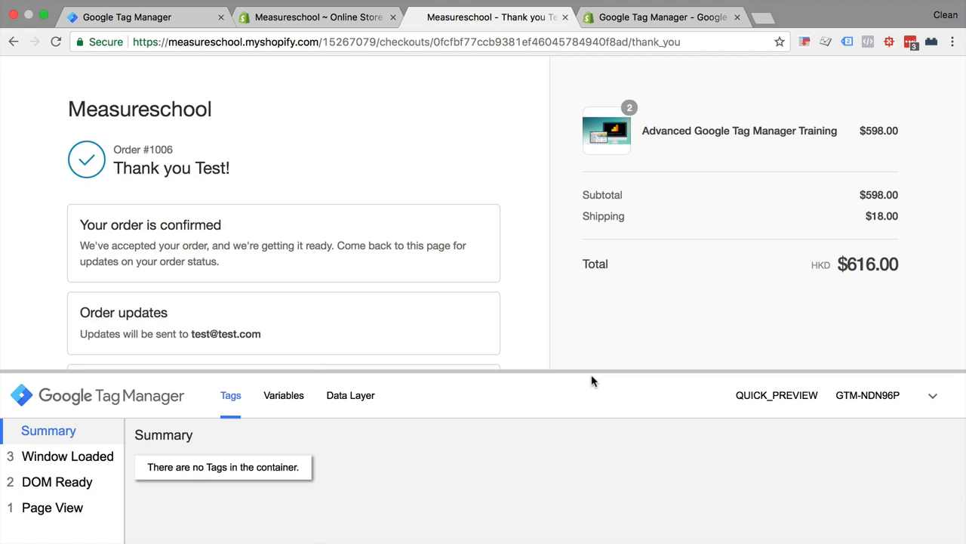
mouse_move(597, 376)
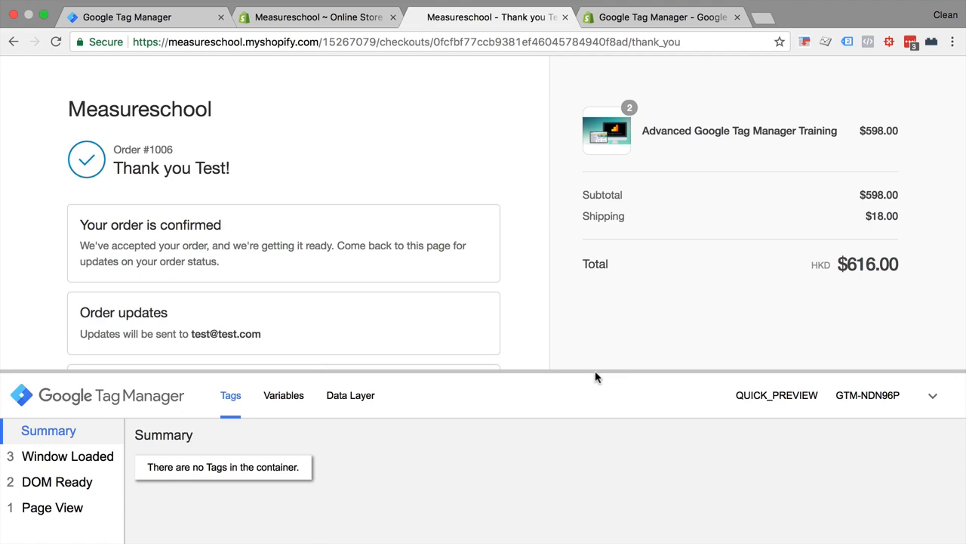
mouse_move(236, 240)
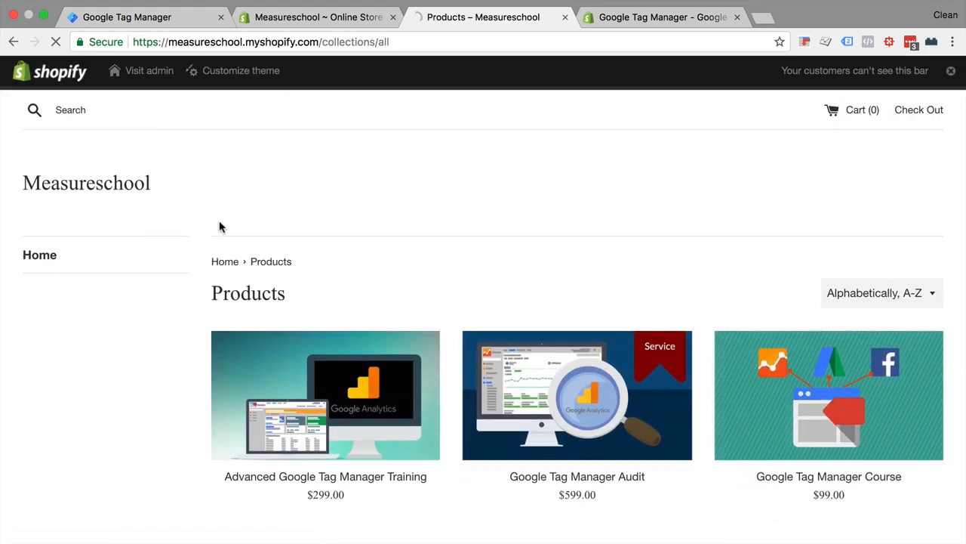
- Add the training course to a new cart and start a $299 checkout
click(326, 396)
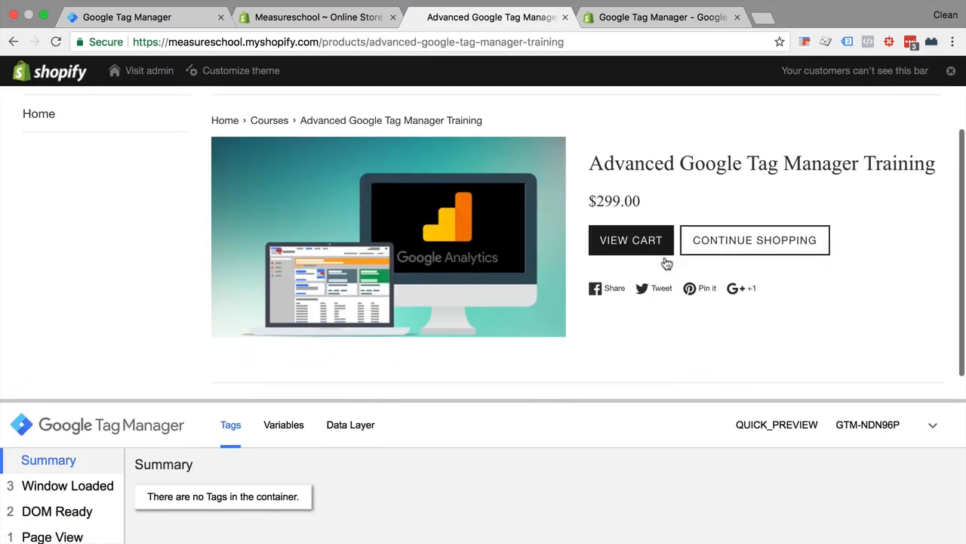
click(631, 240)
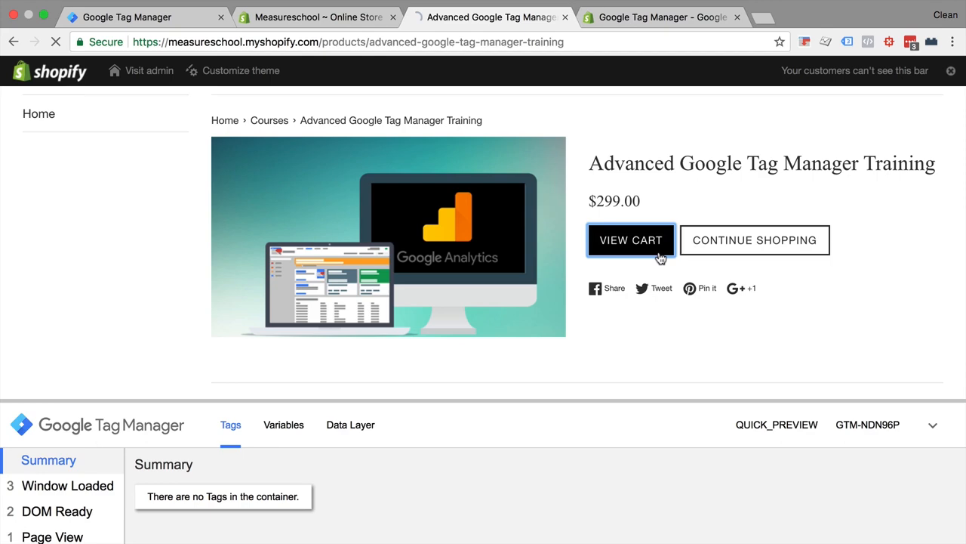
click(631, 240)
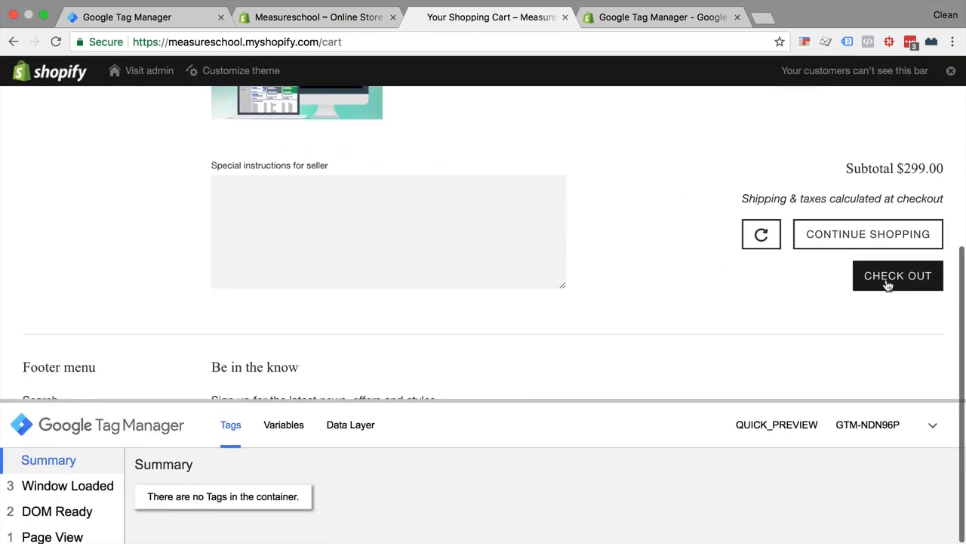
click(897, 275)
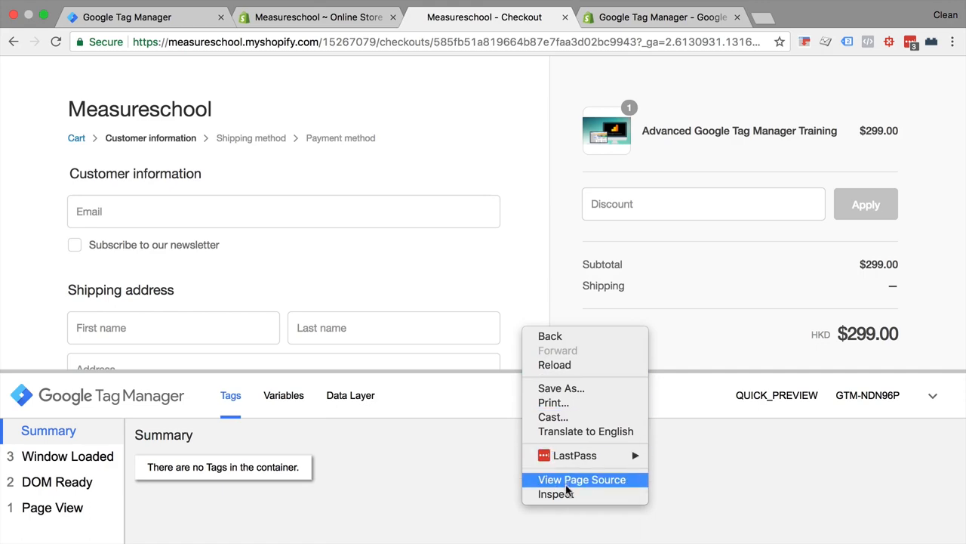
- Search the checkout page source for the GTM script and 'noscript', then return to checkout
click(582, 480)
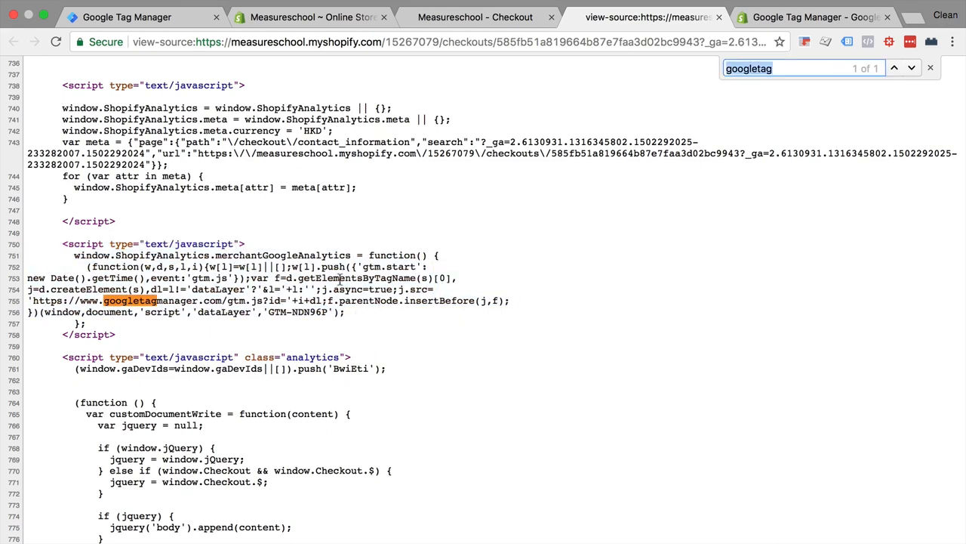
text(nosc)
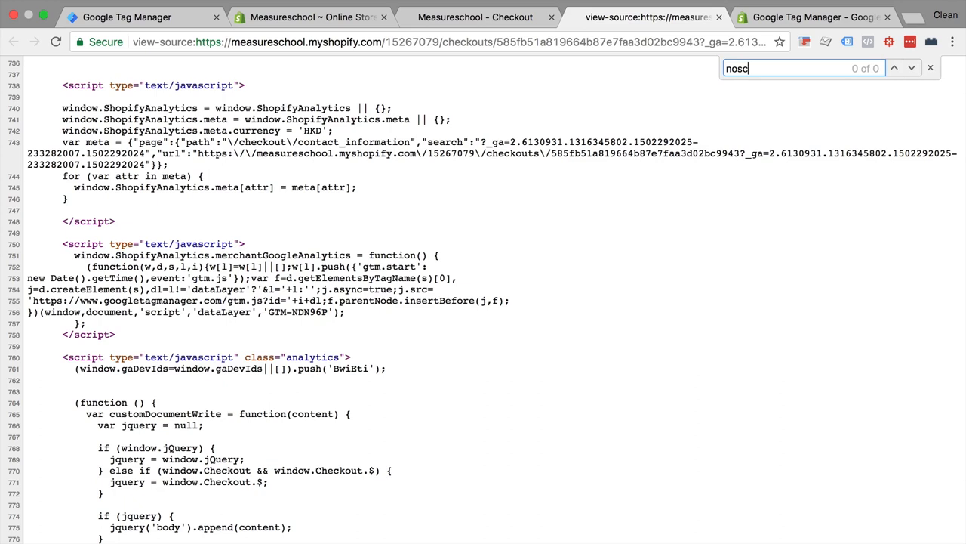
click(486, 17)
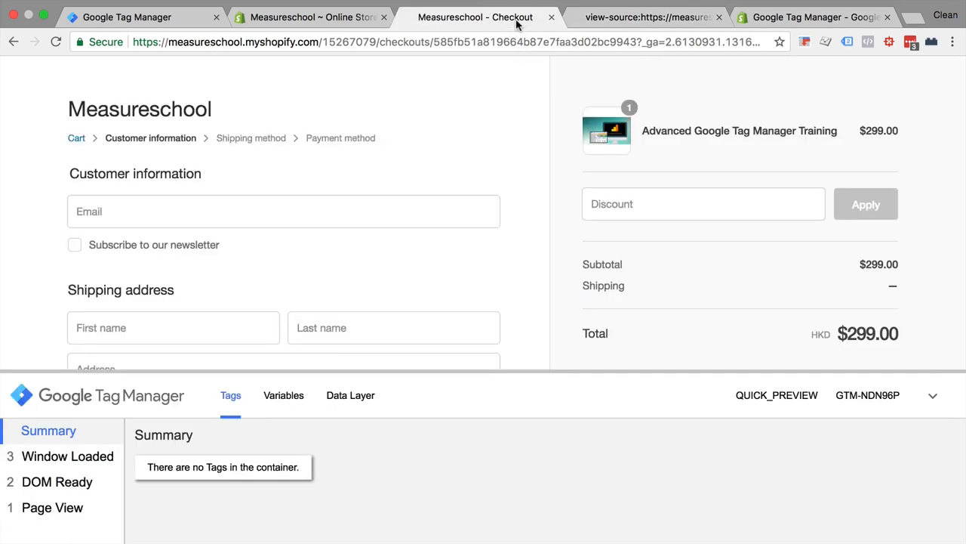
mouse_move(480, 118)
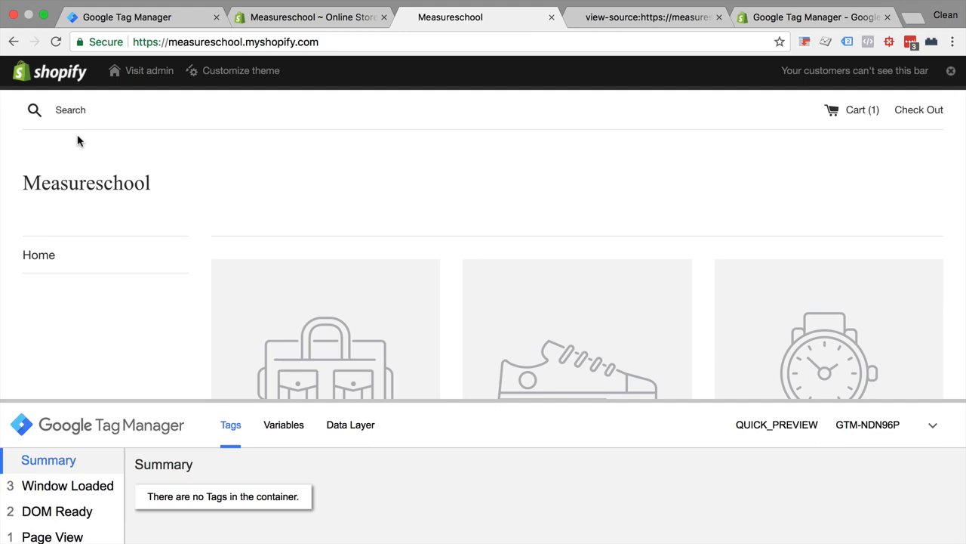
mouse_move(266, 519)
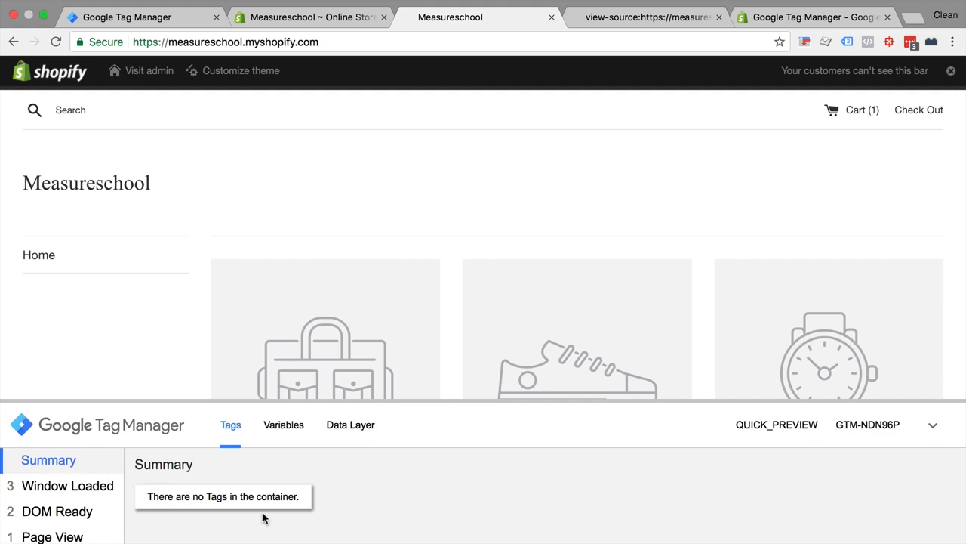
mouse_move(187, 233)
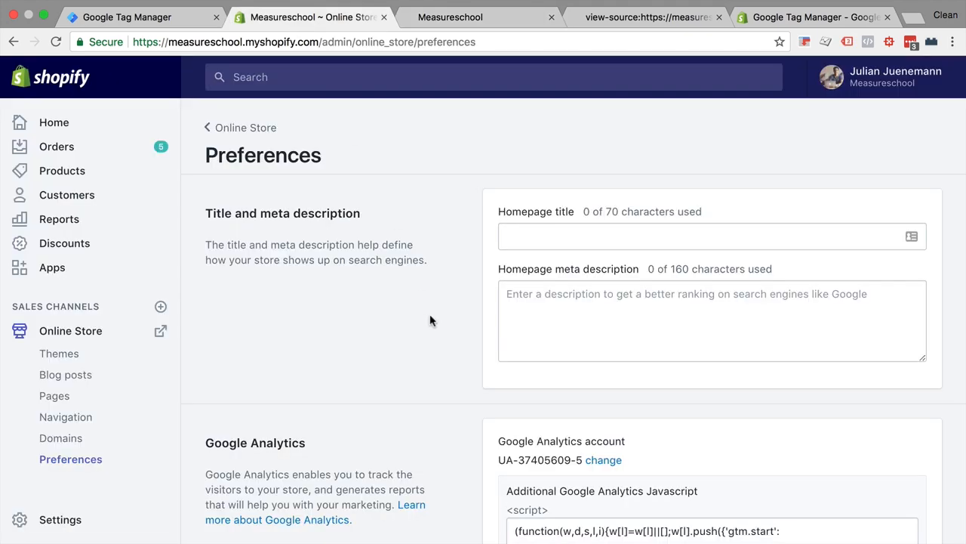
- Review the GTM snippet in the Additional Google Analytics Javascript box, then return to the Tag Manager workspace
scroll(down, 3)
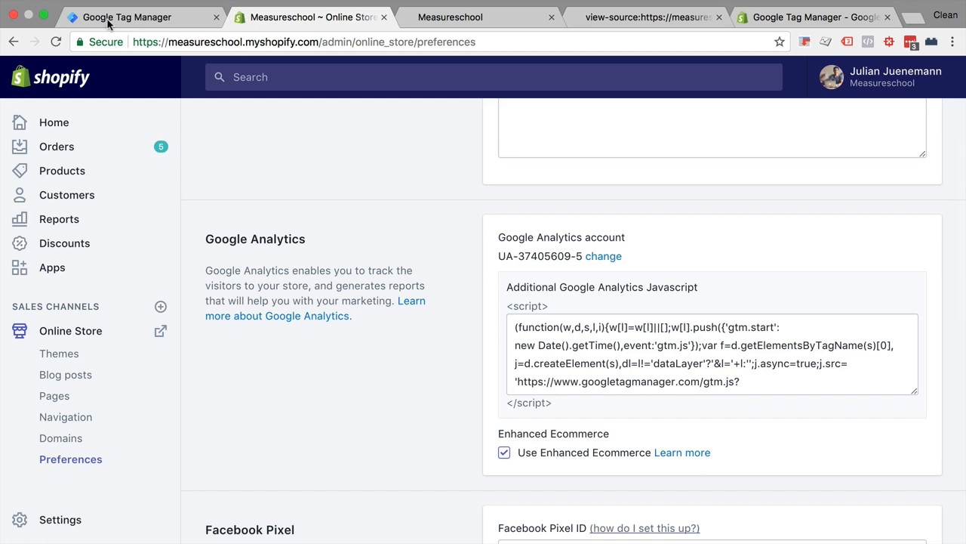
click(124, 16)
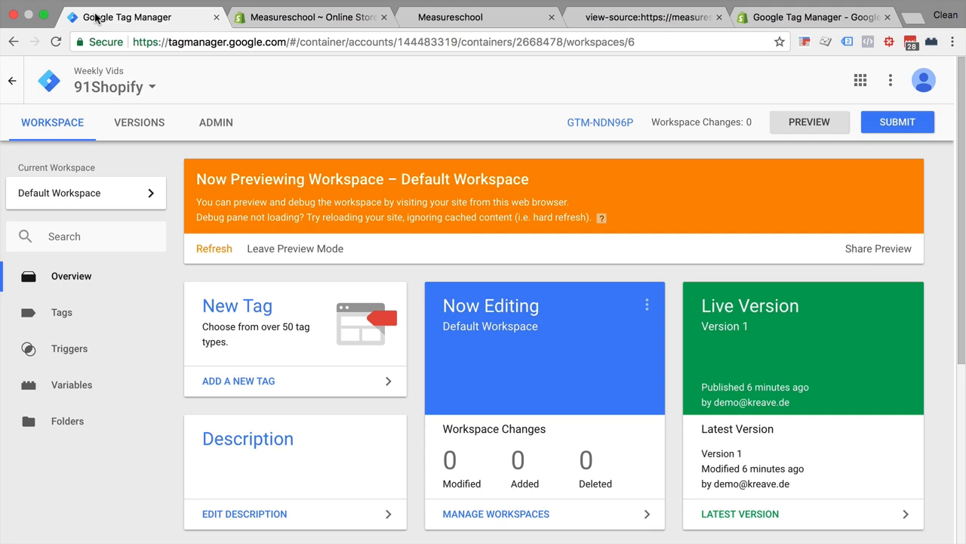
- Start a version submission named 'install GTM on shopify' without publishing yet
click(897, 120)
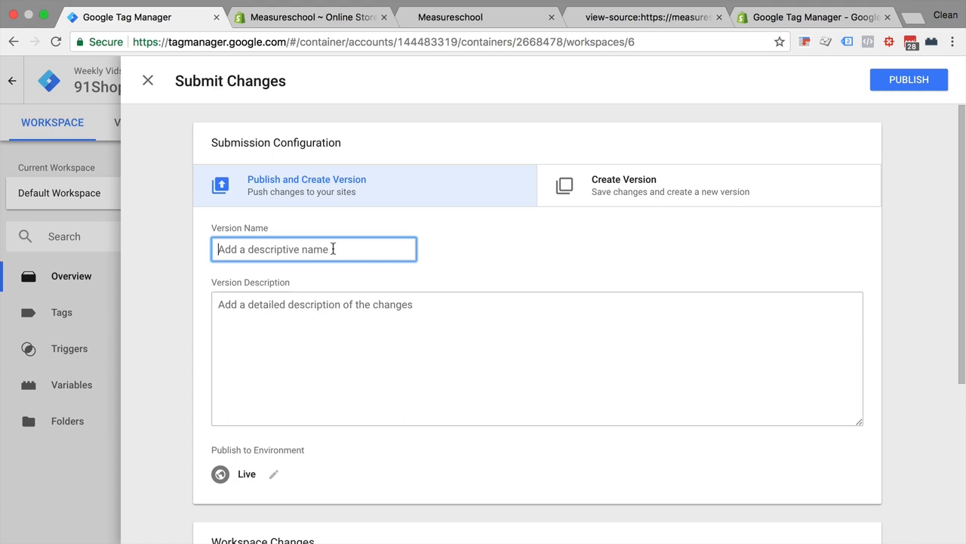
text(install GTM on shopify)
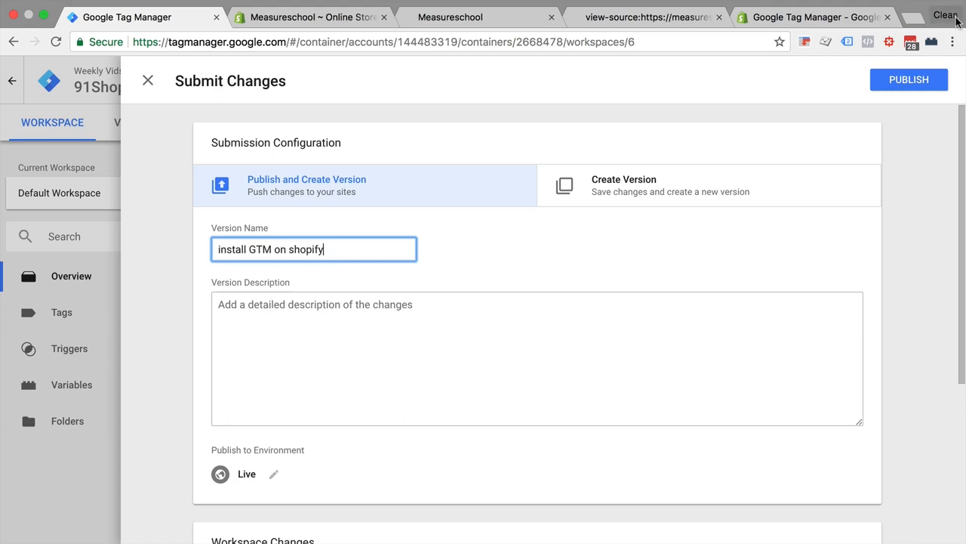
- Reload the storefront so the Tag Manager debug panel reappears
click(909, 79)
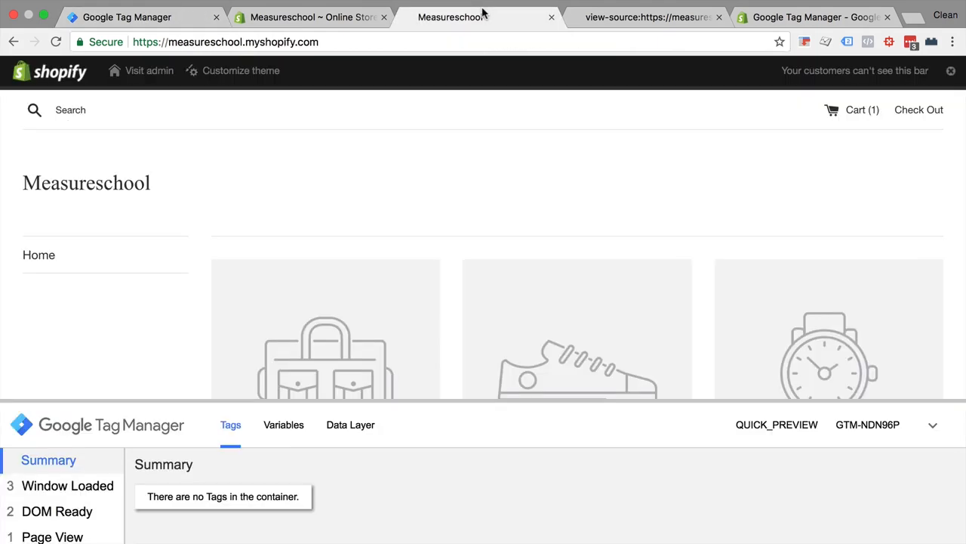
click(54, 43)
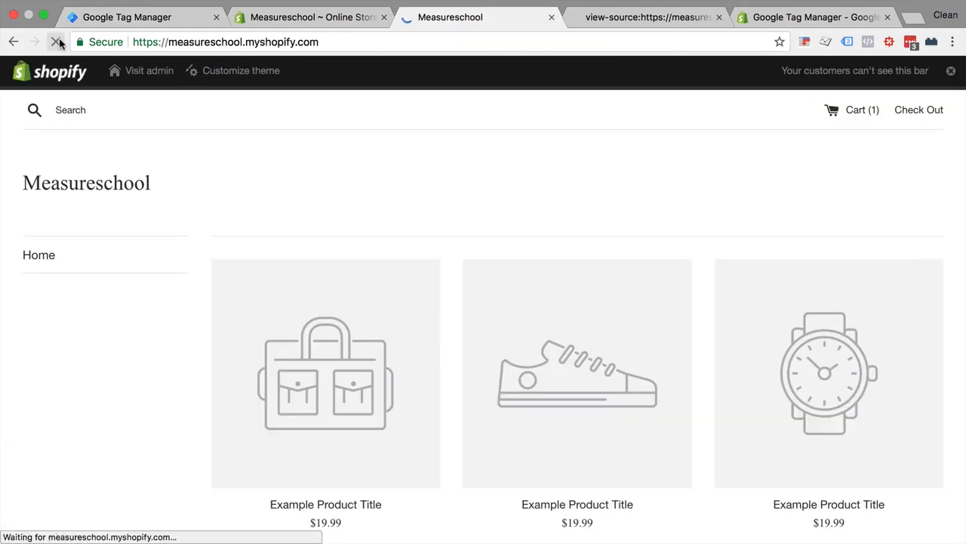
click(54, 41)
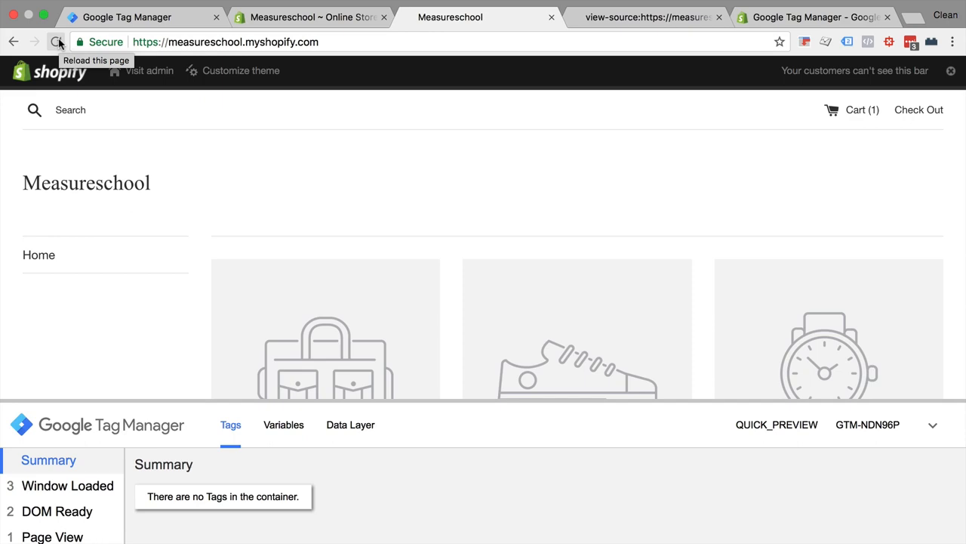